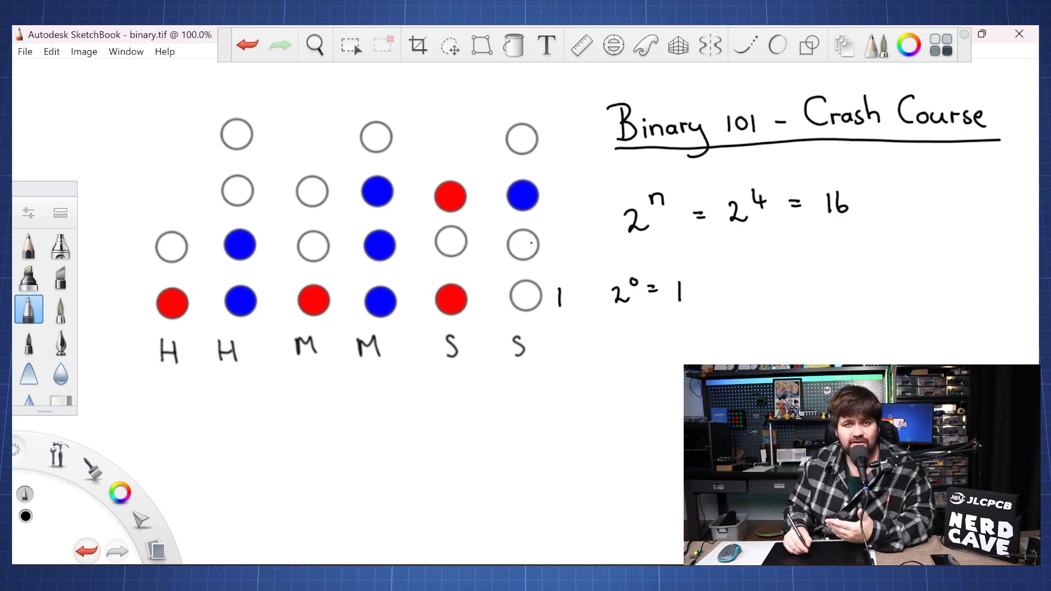
Step: Handwrite the place value 2 and the decoded digits 5 and 4 below the clock diagram
text(2)
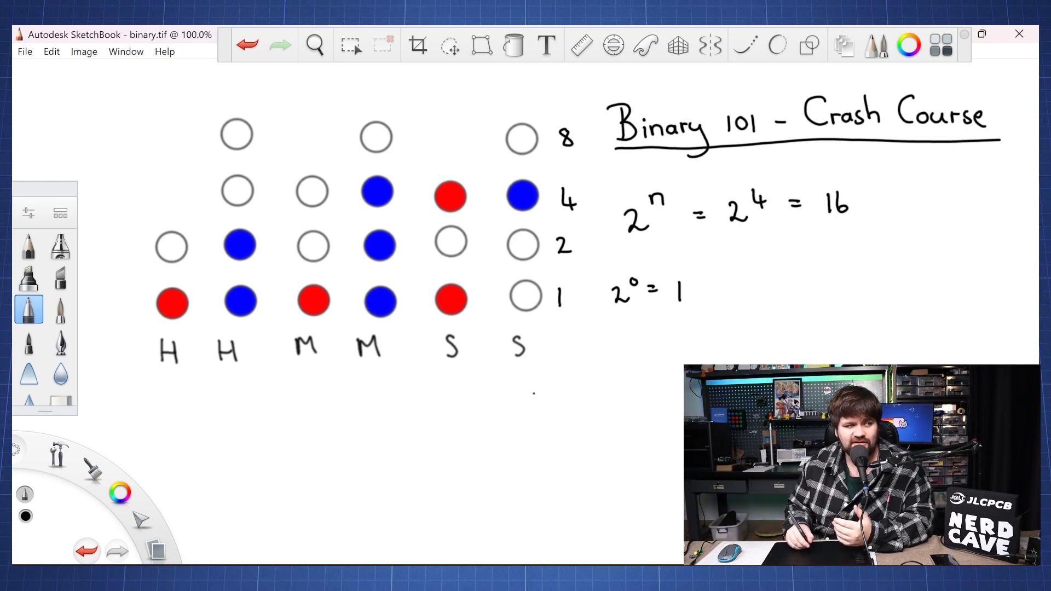
drag(529, 392, 550, 412)
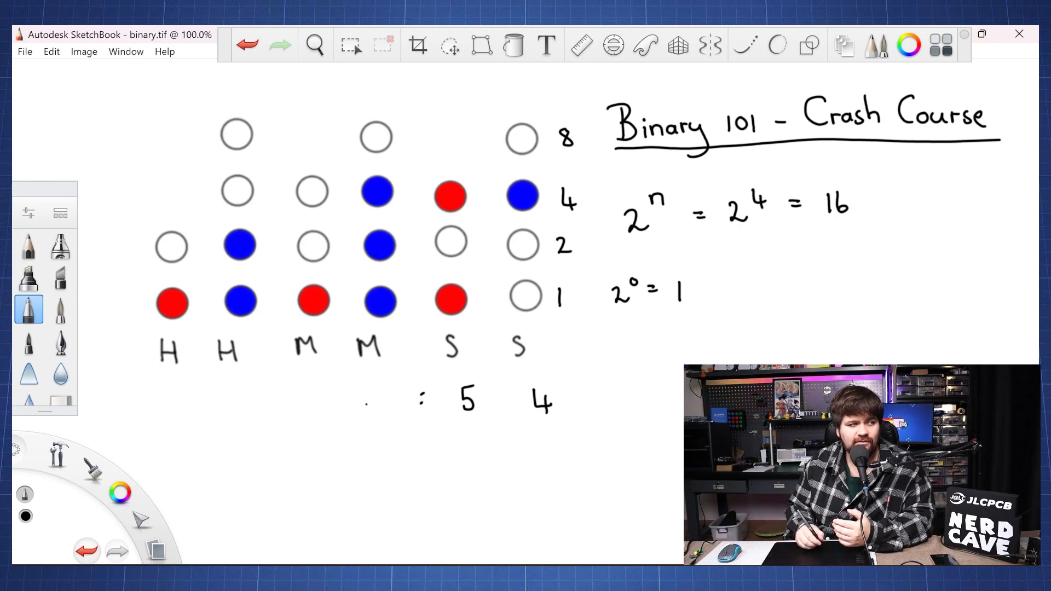
drag(367, 385, 386, 407)
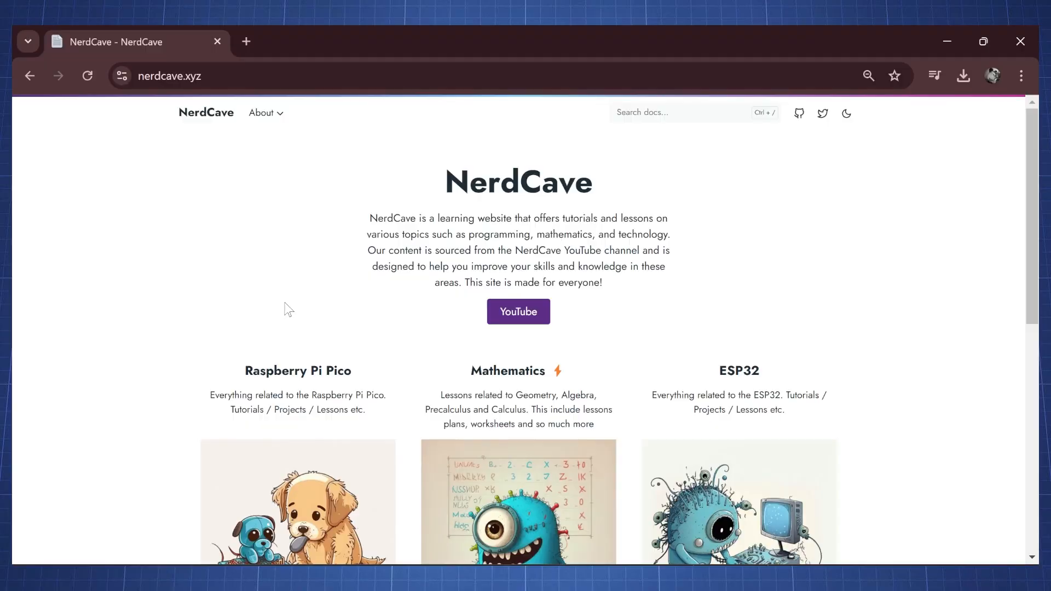
Step: Open NerdCave's Binary Clock / Weather Monitor Pico project and download its code
scroll(down, 3)
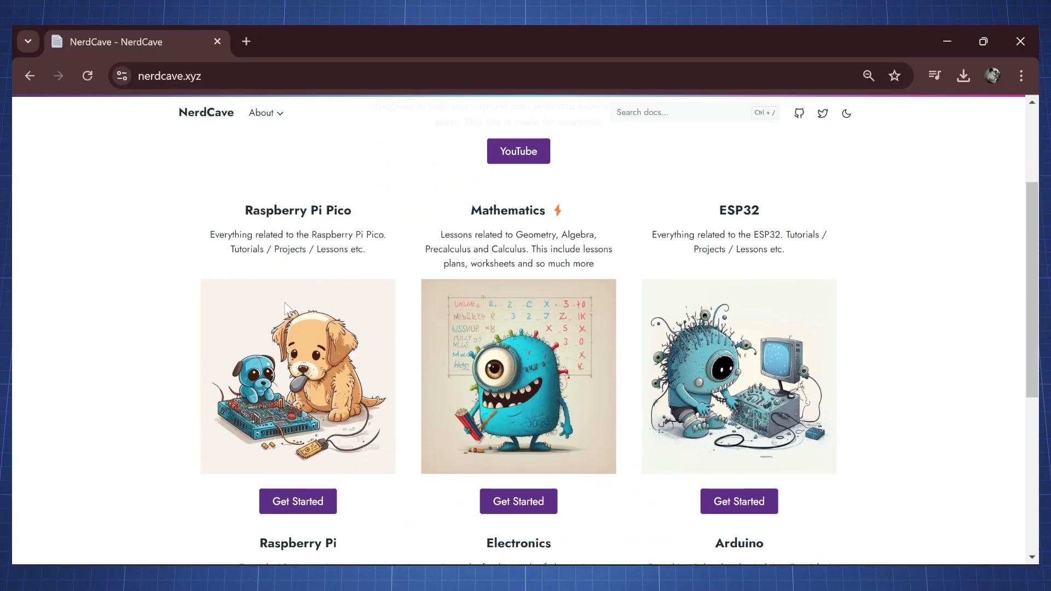
mouse_move(298, 501)
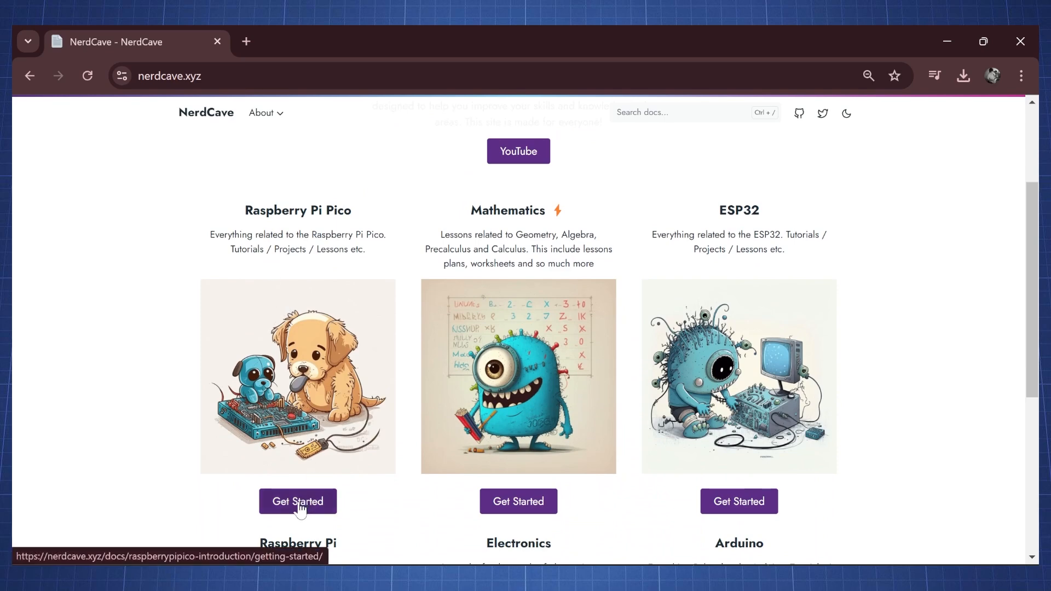
click(297, 501)
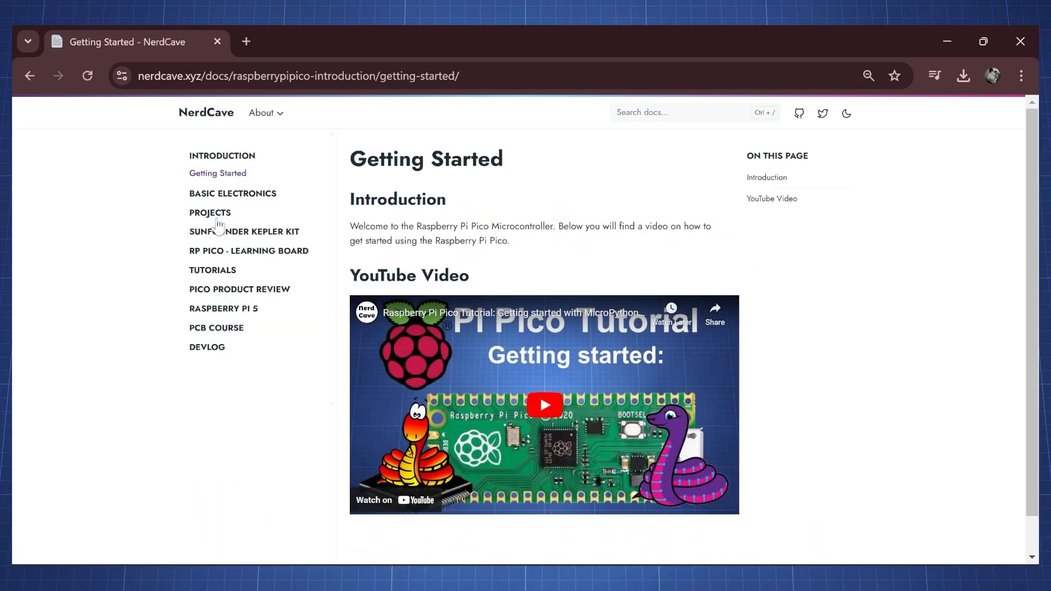
click(209, 212)
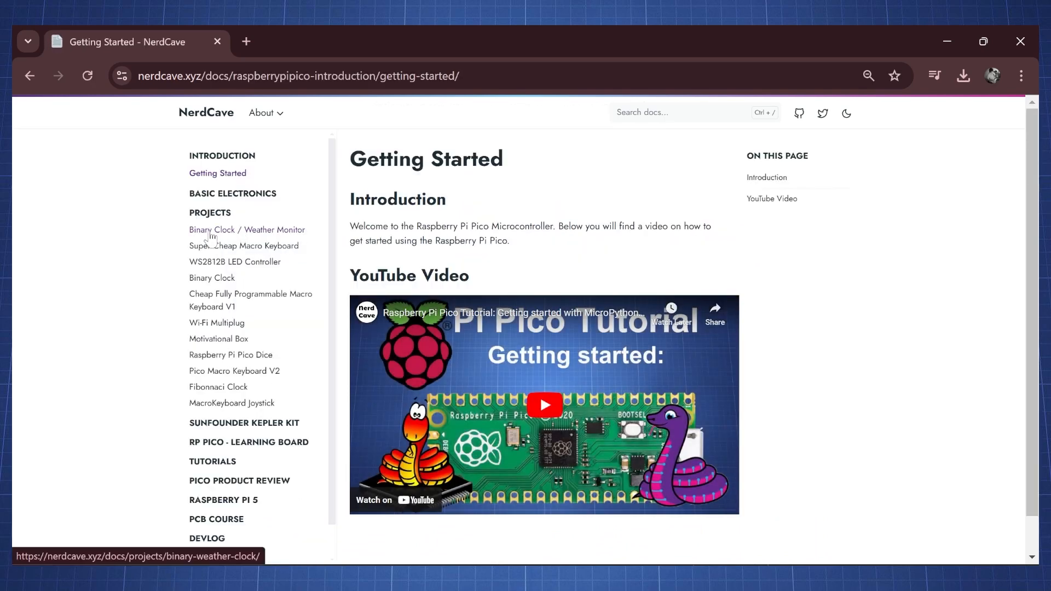
click(246, 230)
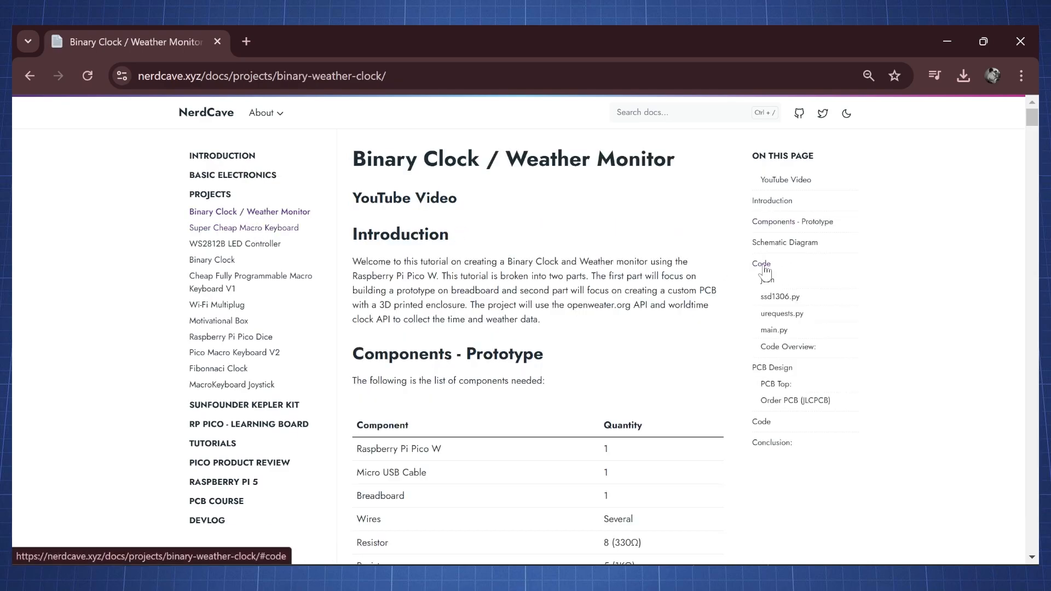
click(761, 264)
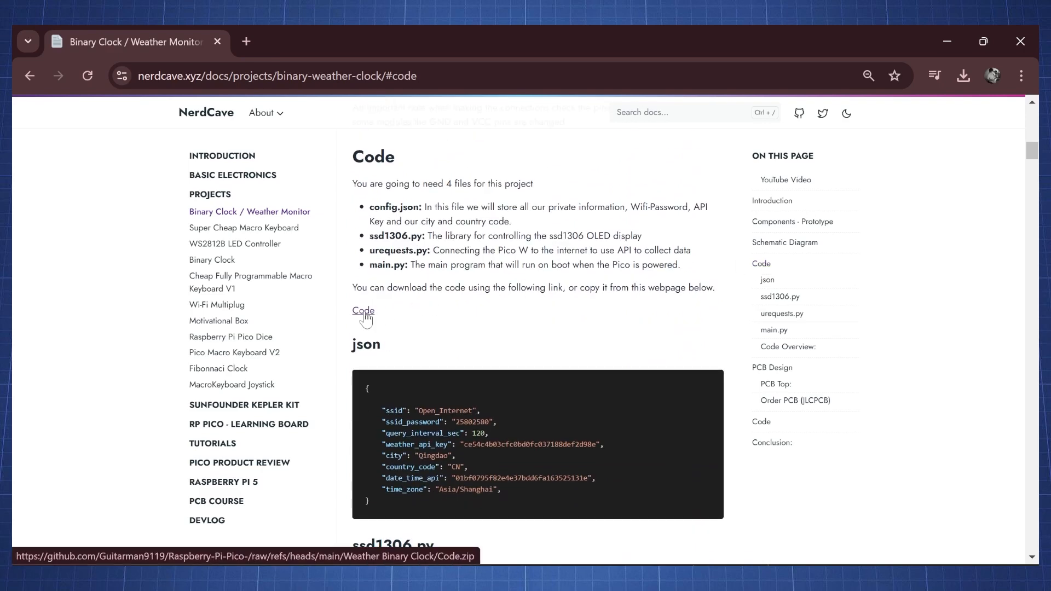
click(363, 311)
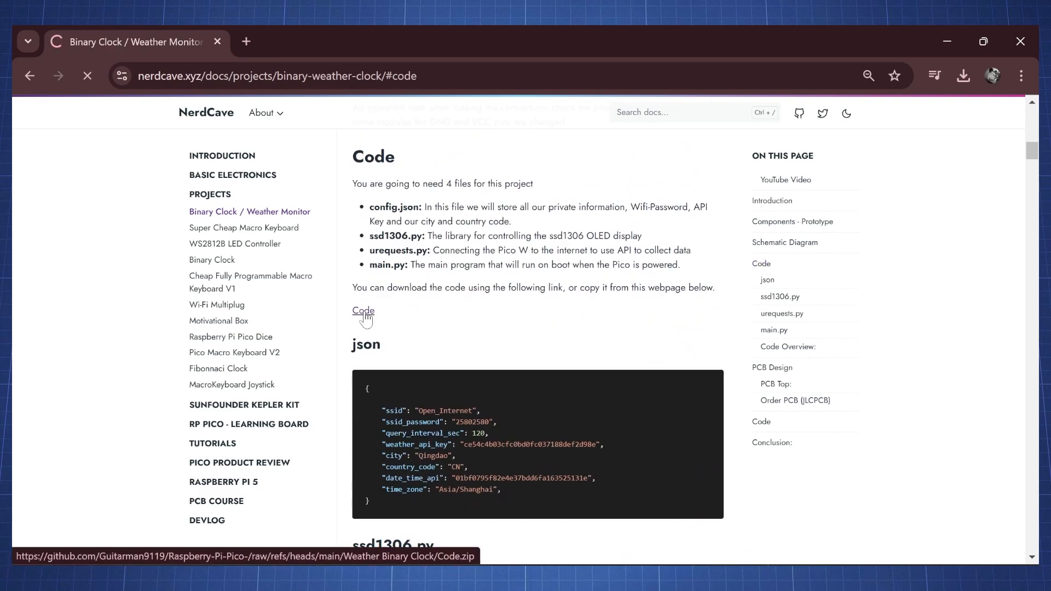
click(363, 310)
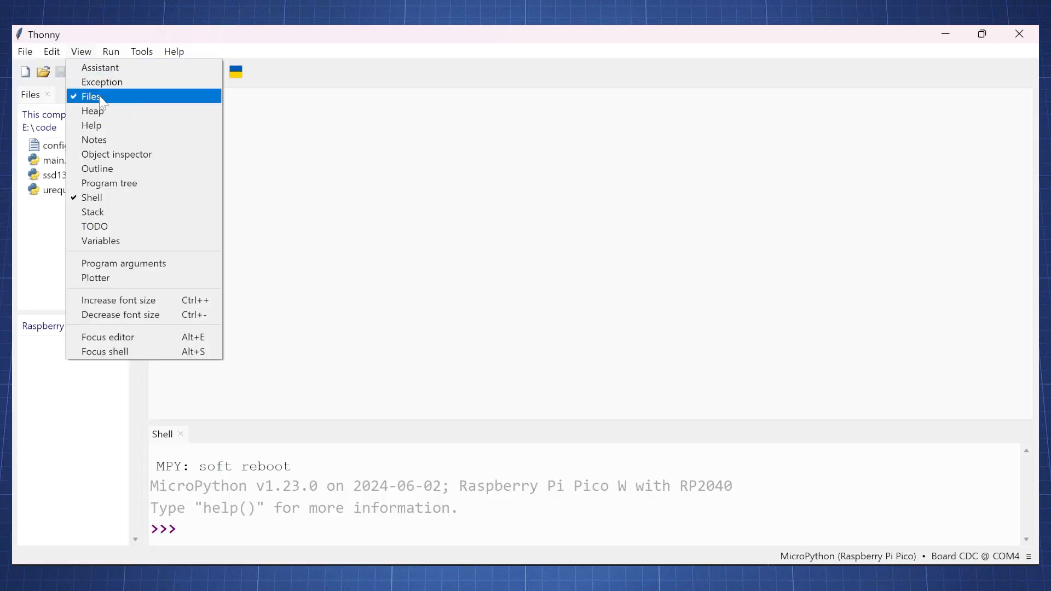
Step: Show the Files panel and upload config.json, main.py, ssd1306.py and urequests.py to the Pico's root
click(91, 97)
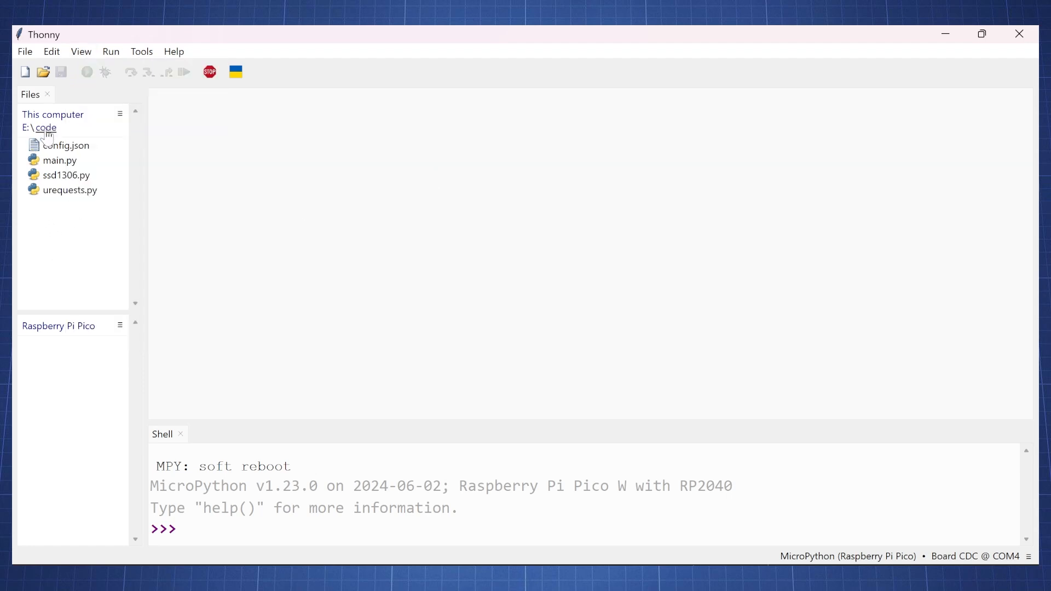
mouse_move(65, 380)
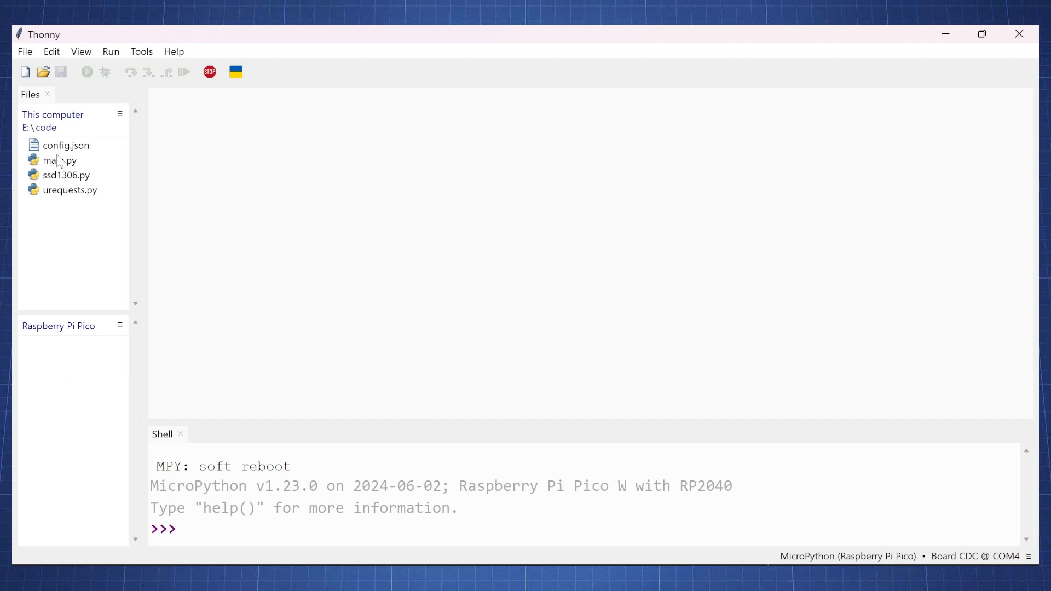
click(65, 145)
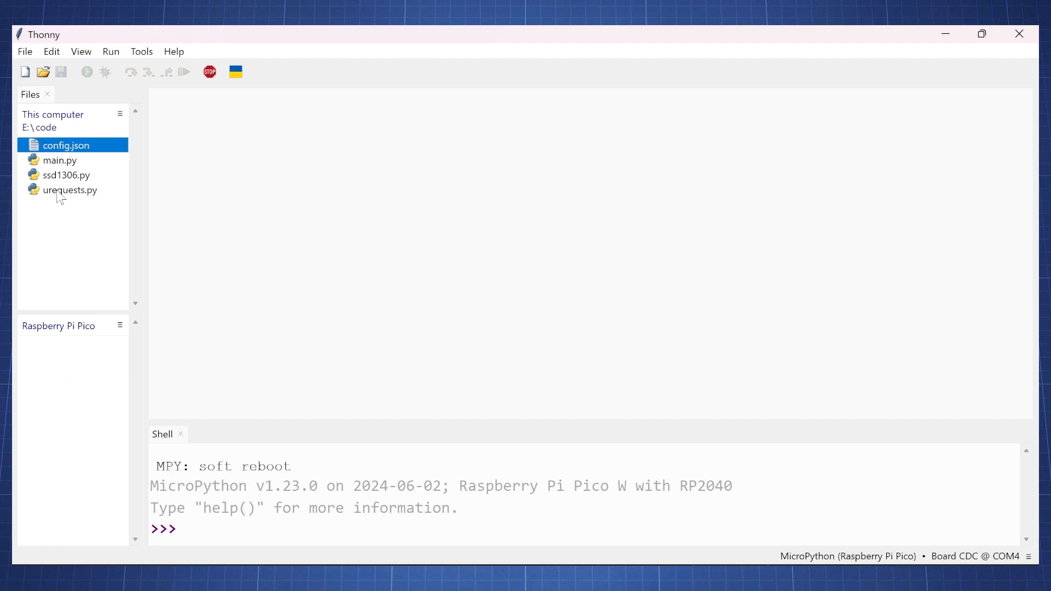
right_click(70, 190)
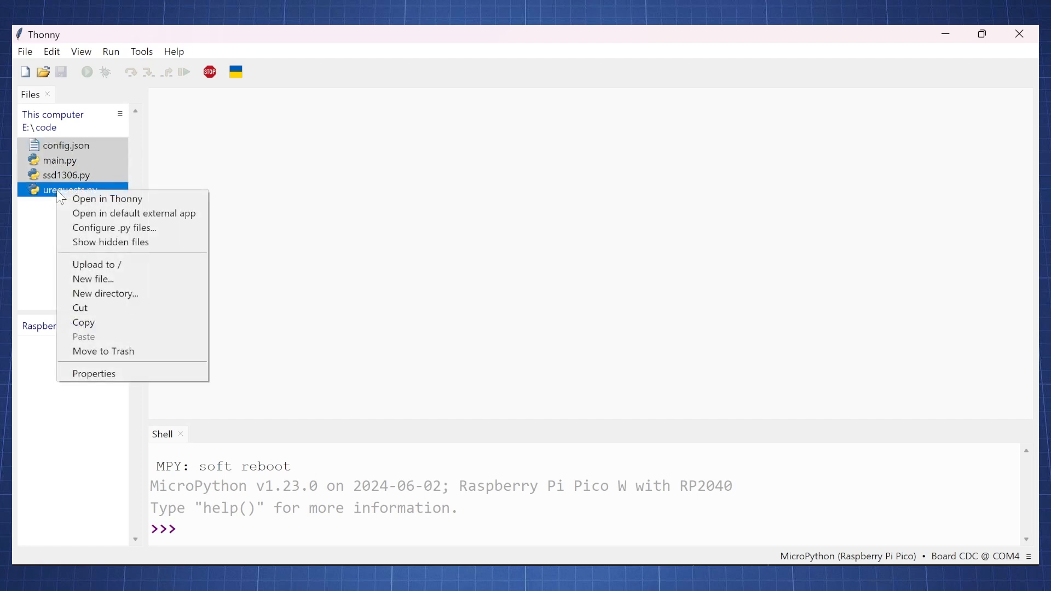
click(97, 264)
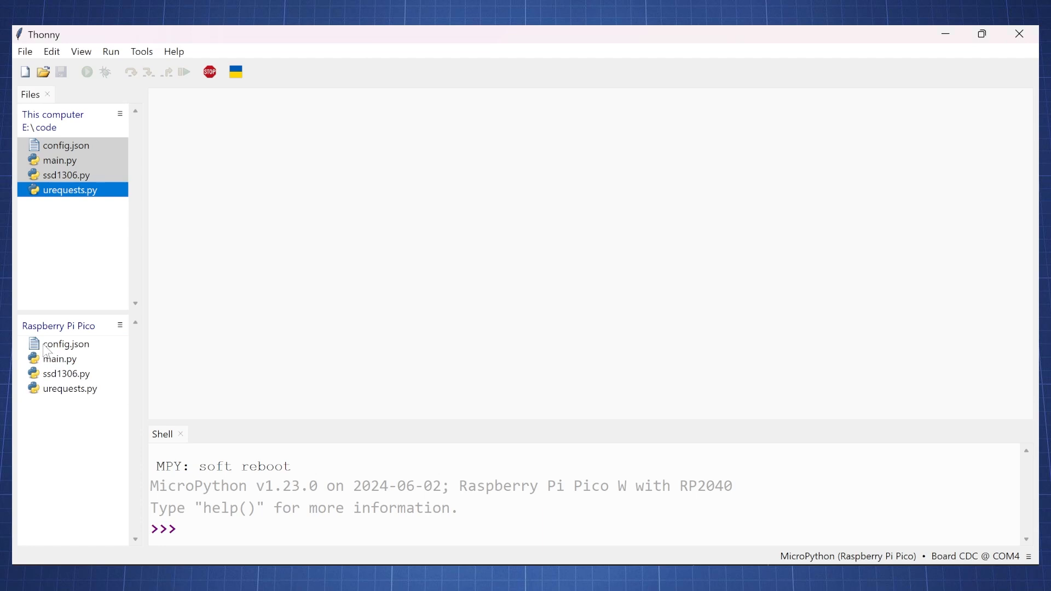
Step: Open the Pico's config.json, check the country code and API key, then select main.py
double_click(66, 344)
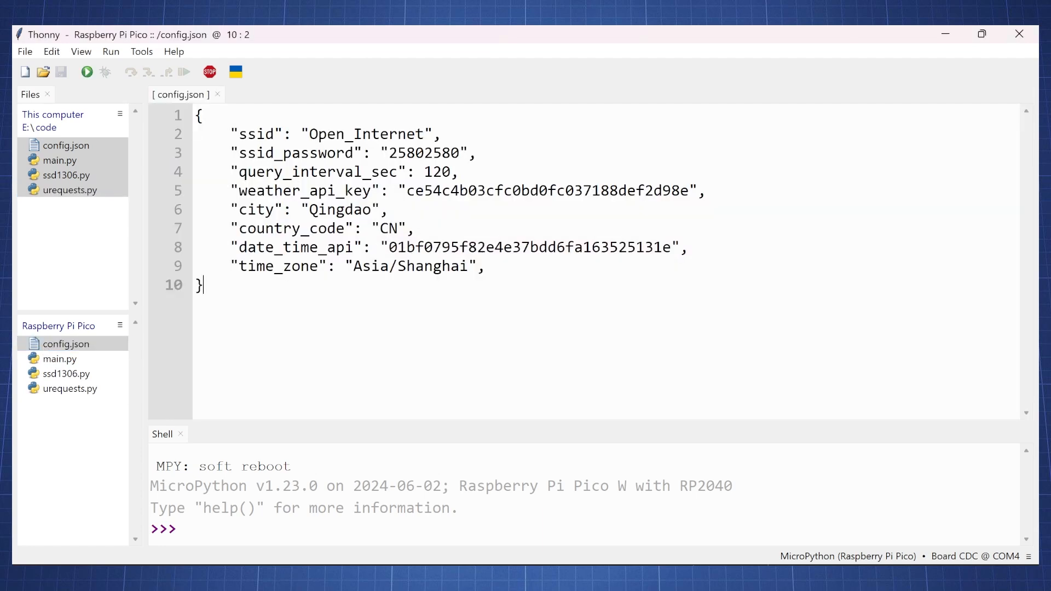
double_click(365, 134)
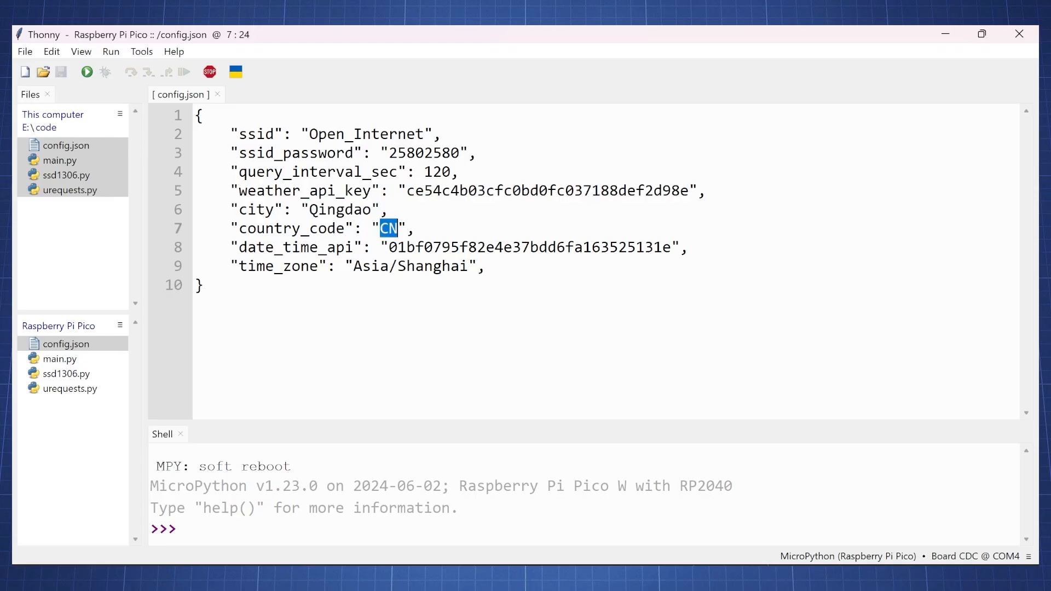
double_click(534, 248)
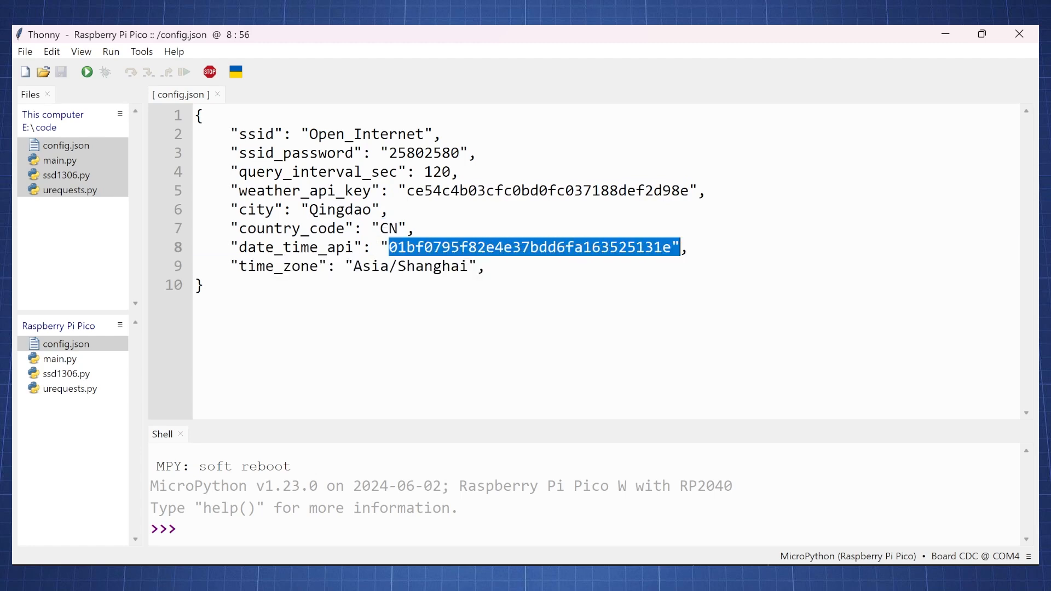
click(204, 285)
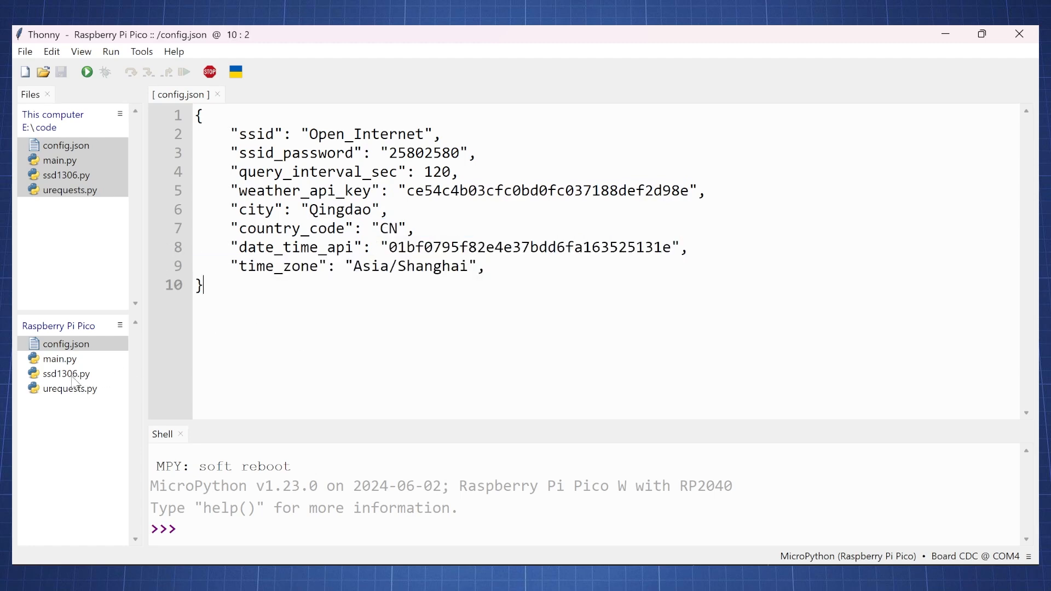
click(66, 373)
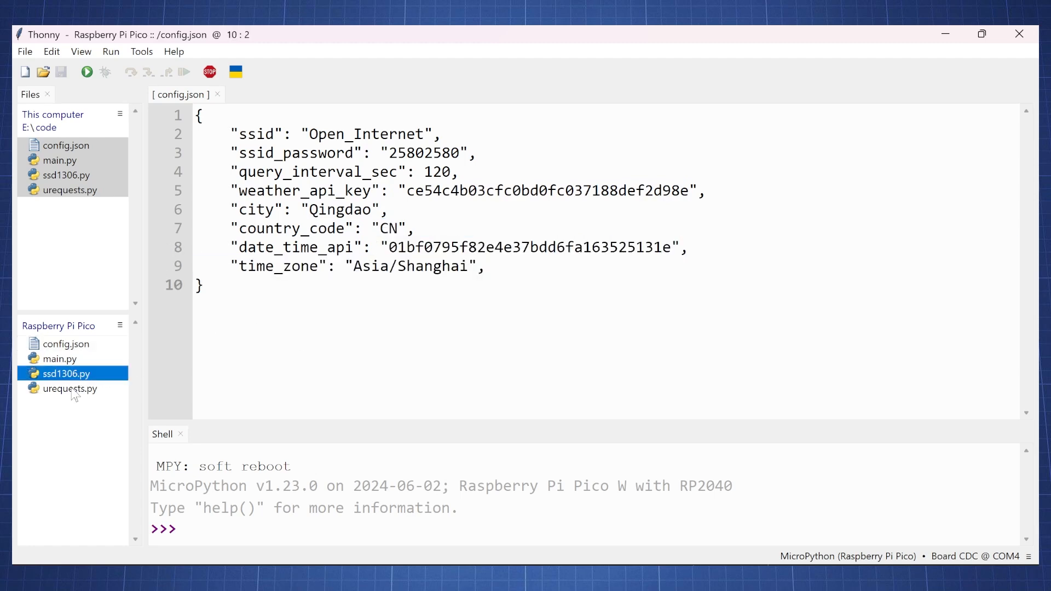
click(70, 389)
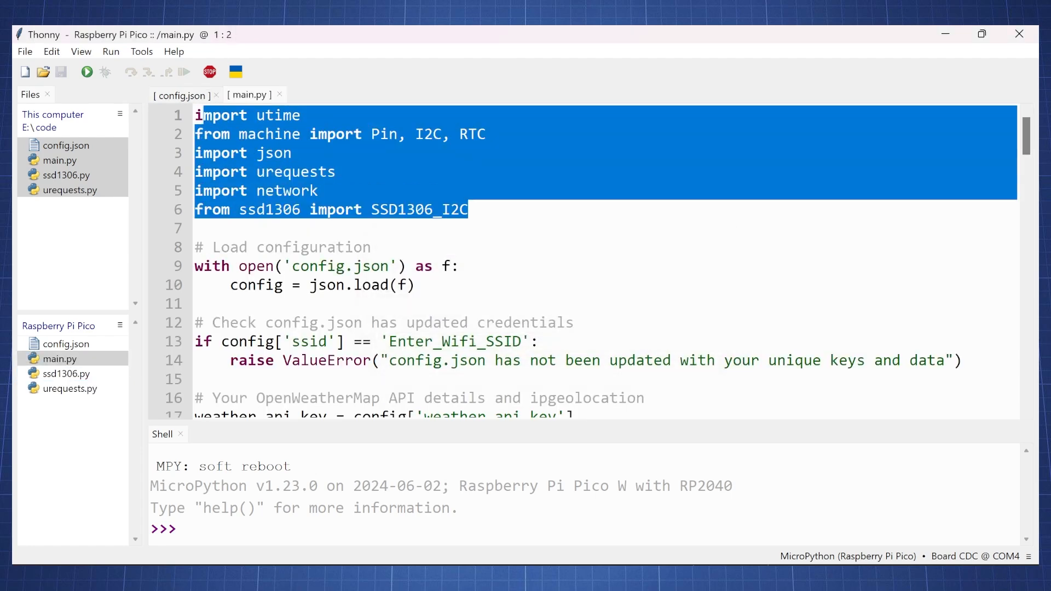
double_click(339, 266)
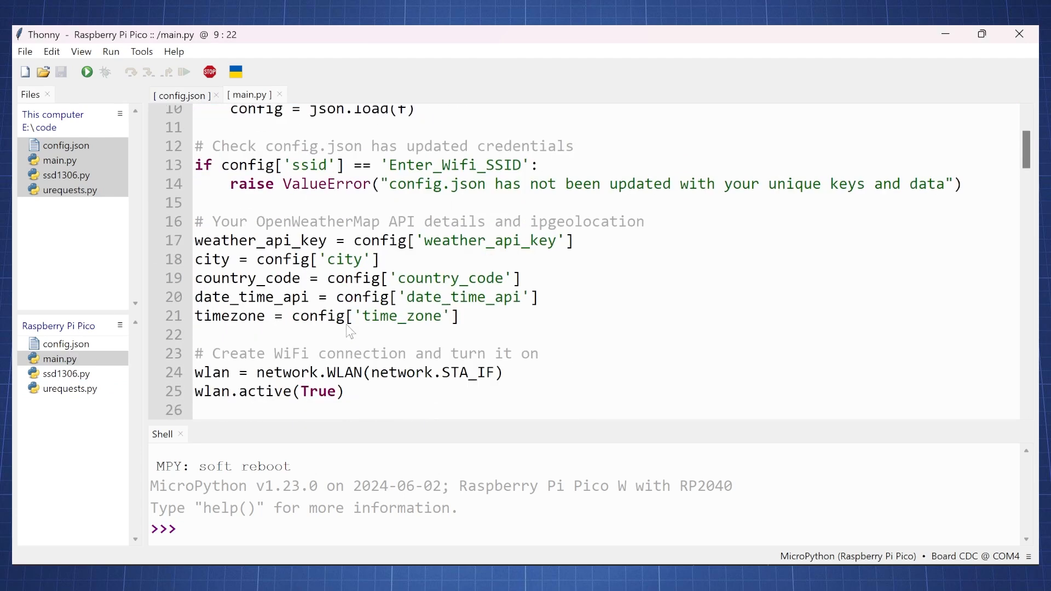
scroll(down, 3)
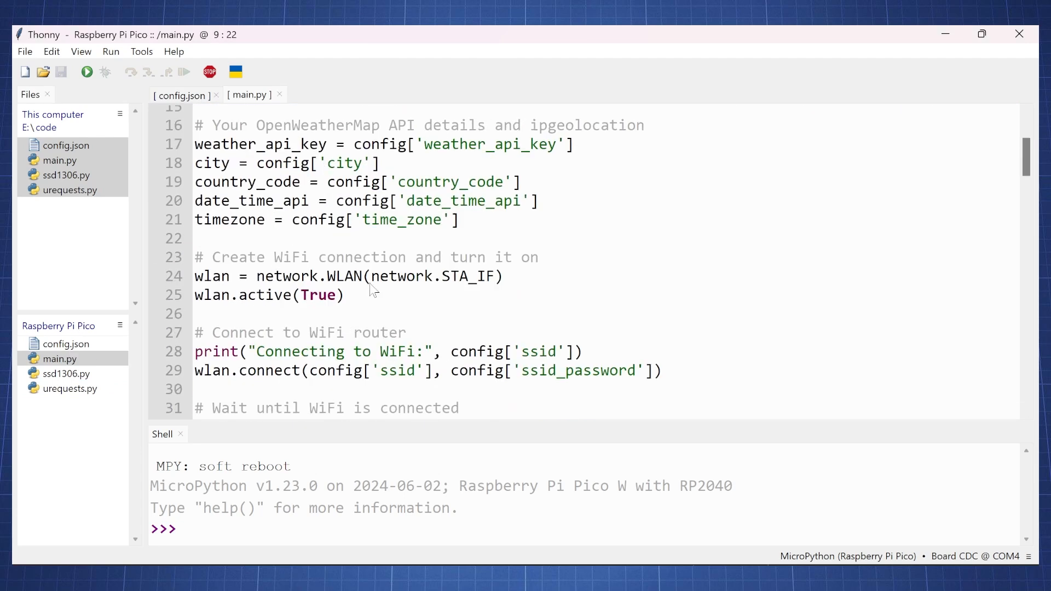
scroll(down, 3)
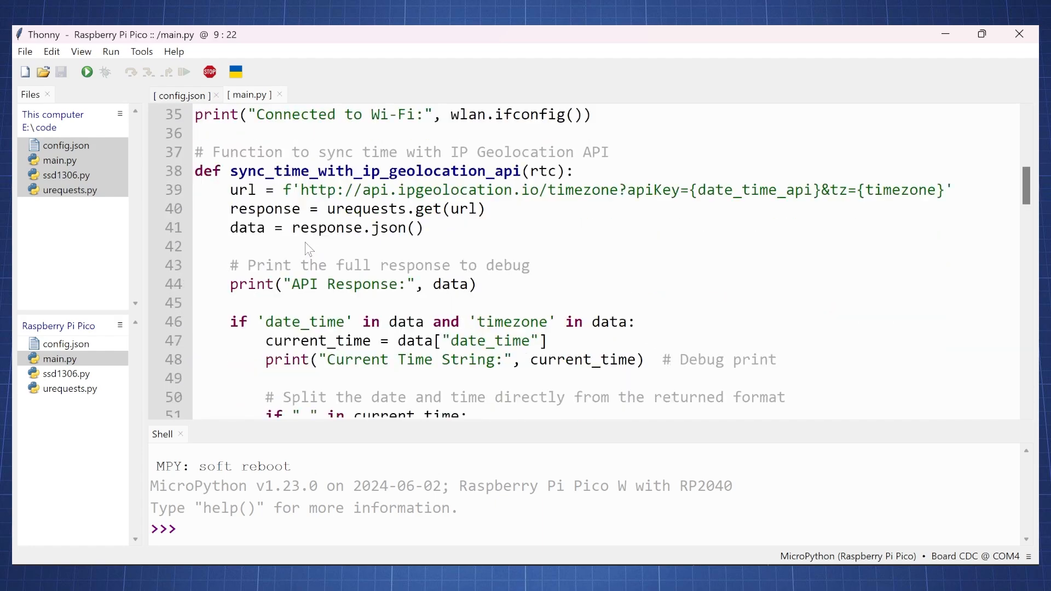
scroll(down, 3)
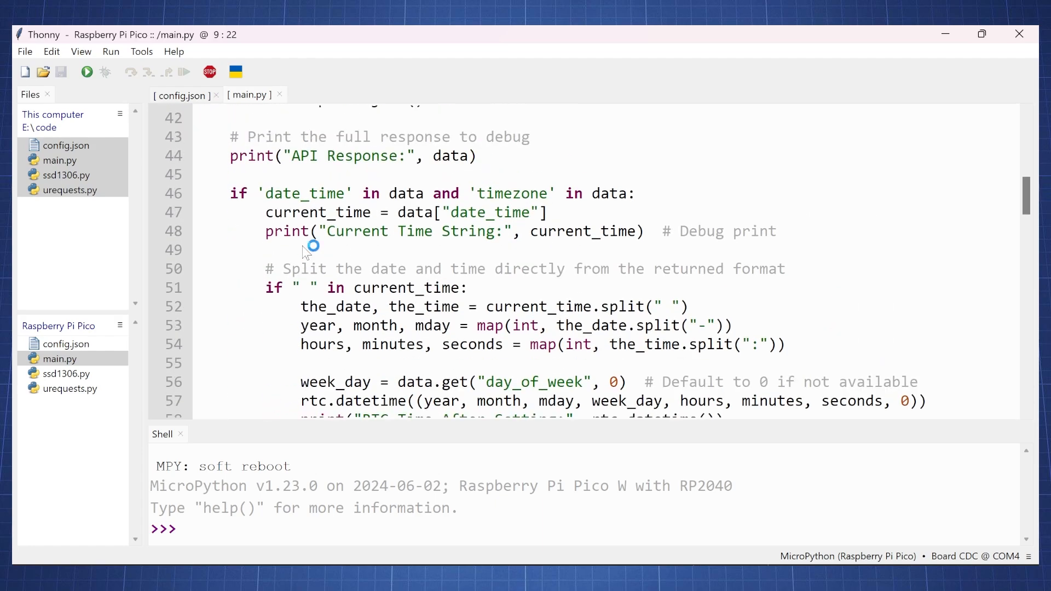
scroll(down, 3)
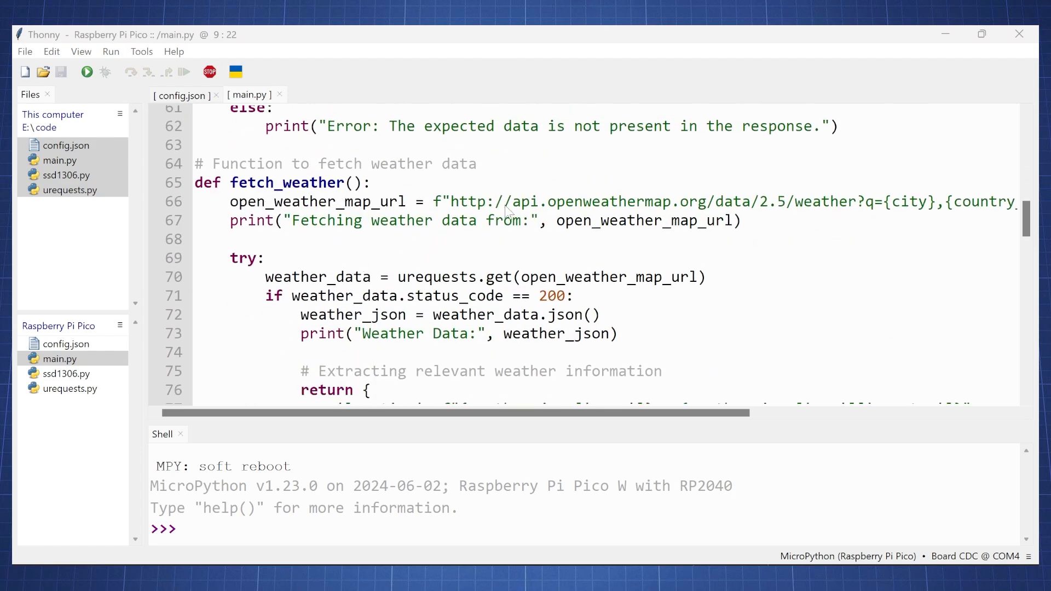
scroll(down, 3)
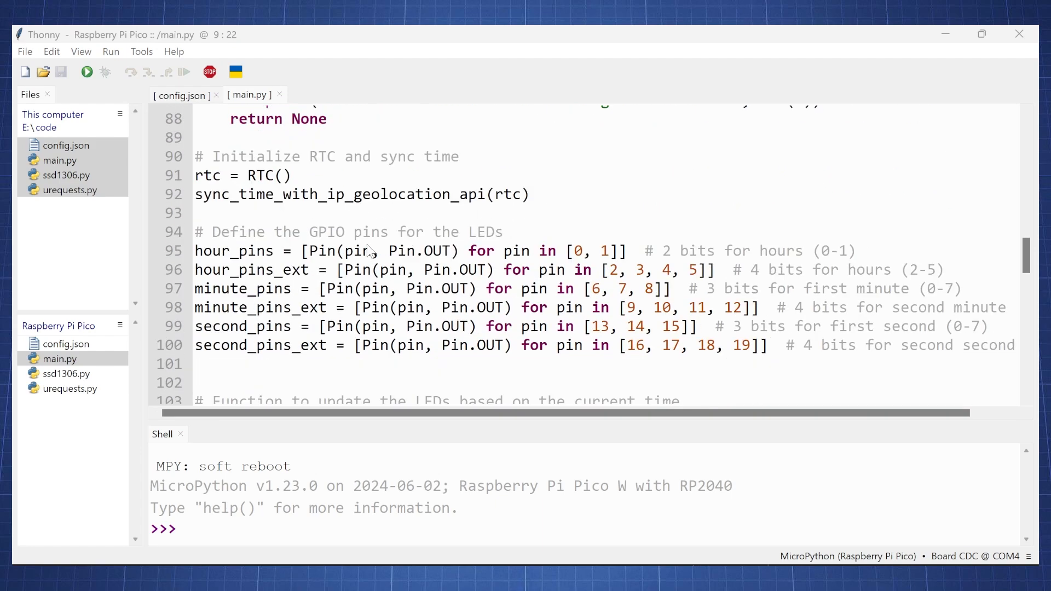
scroll(down, 3)
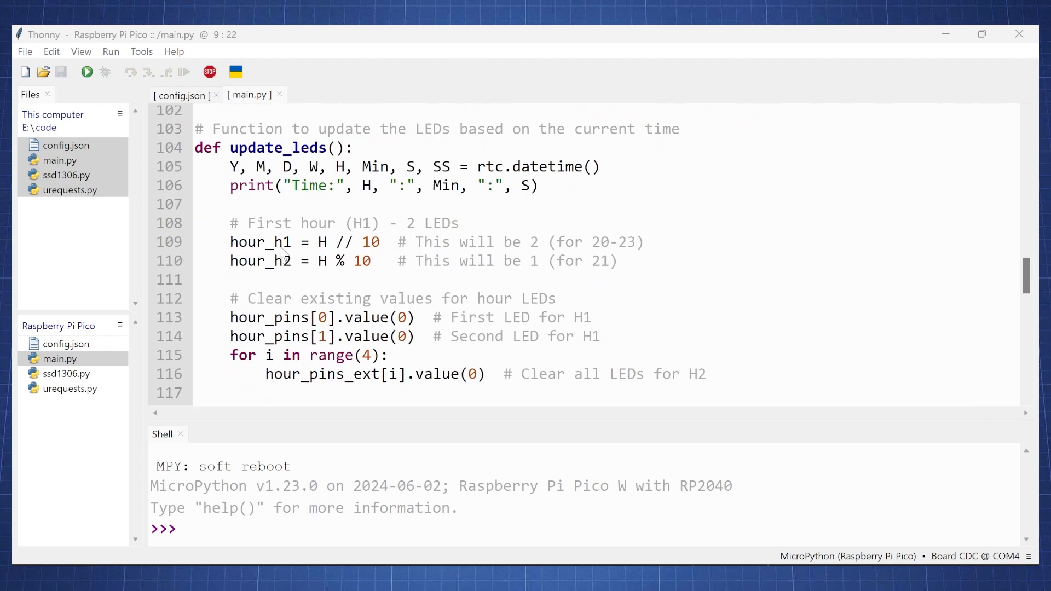
scroll(down, 3)
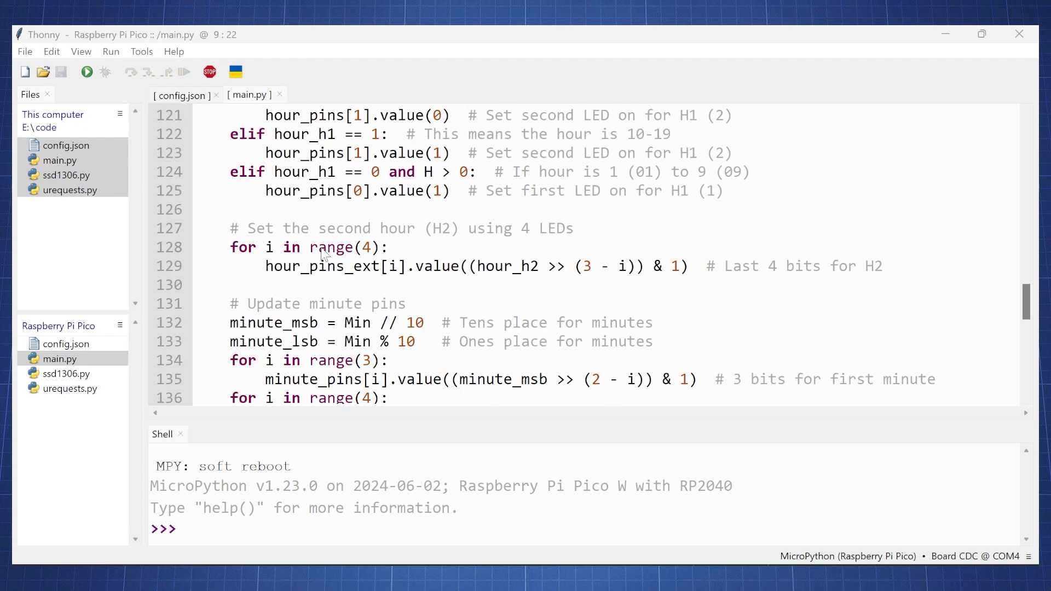
scroll(down, 3)
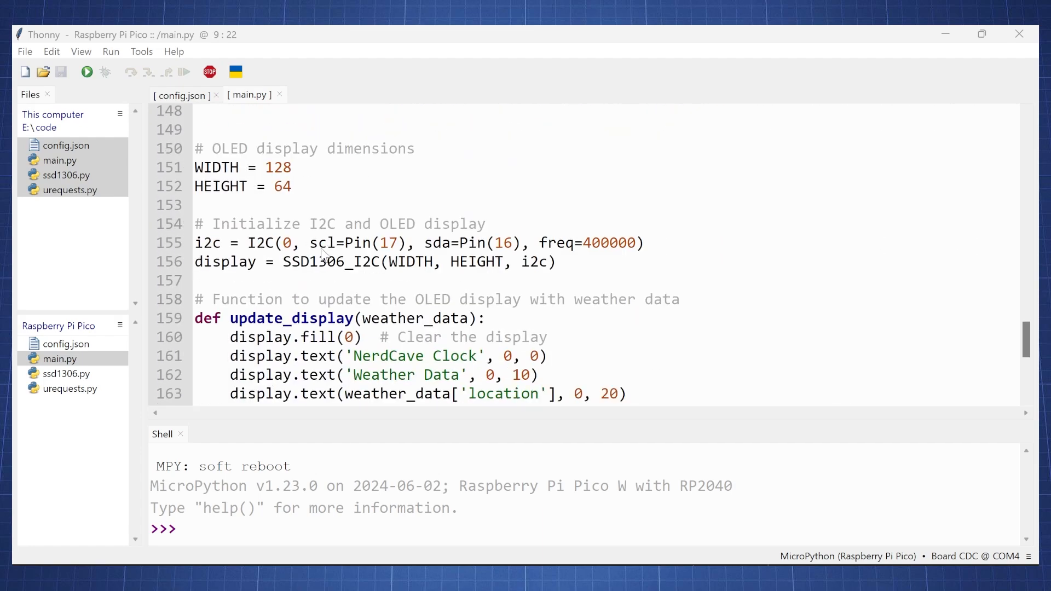
scroll(down, 3)
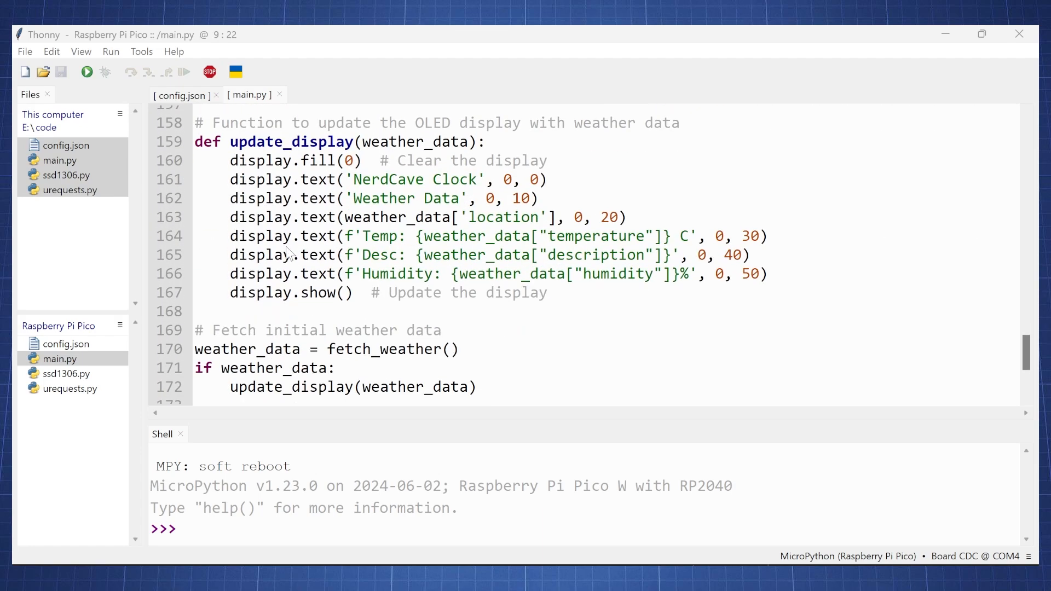
scroll(down, 3)
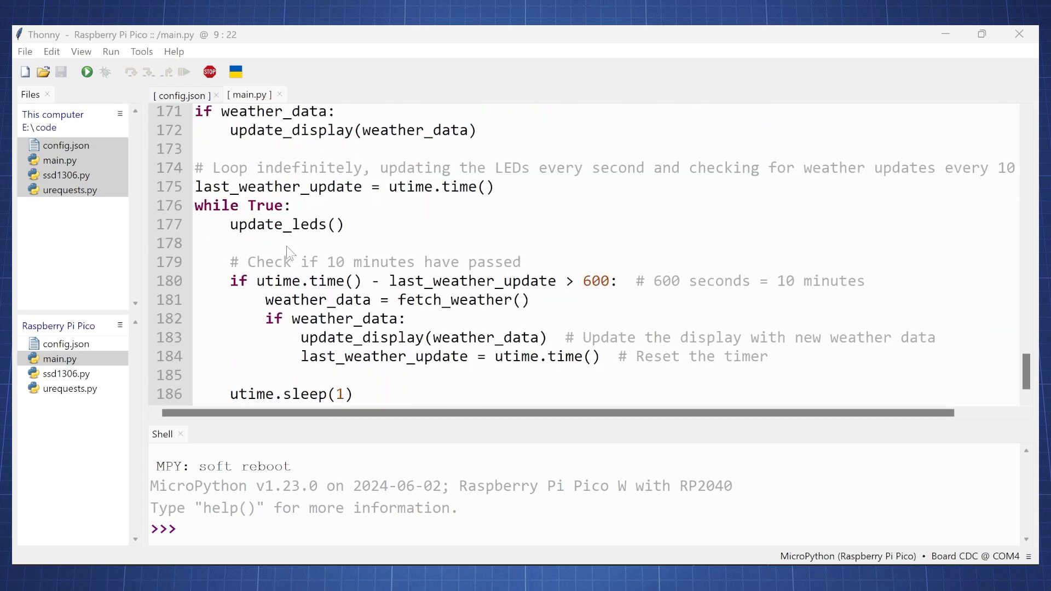
scroll(down, 3)
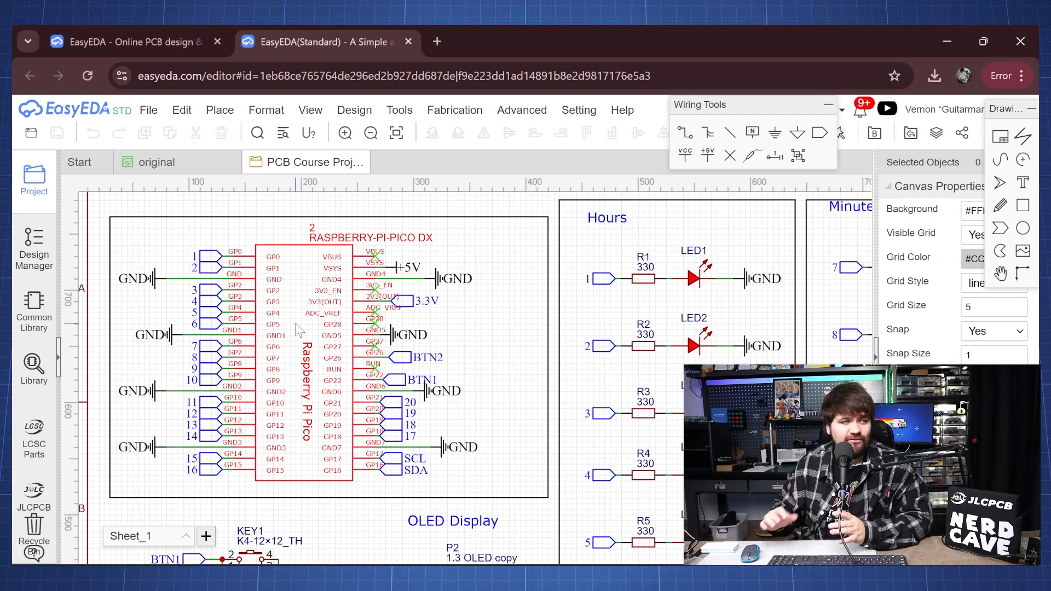
scroll(right, 3)
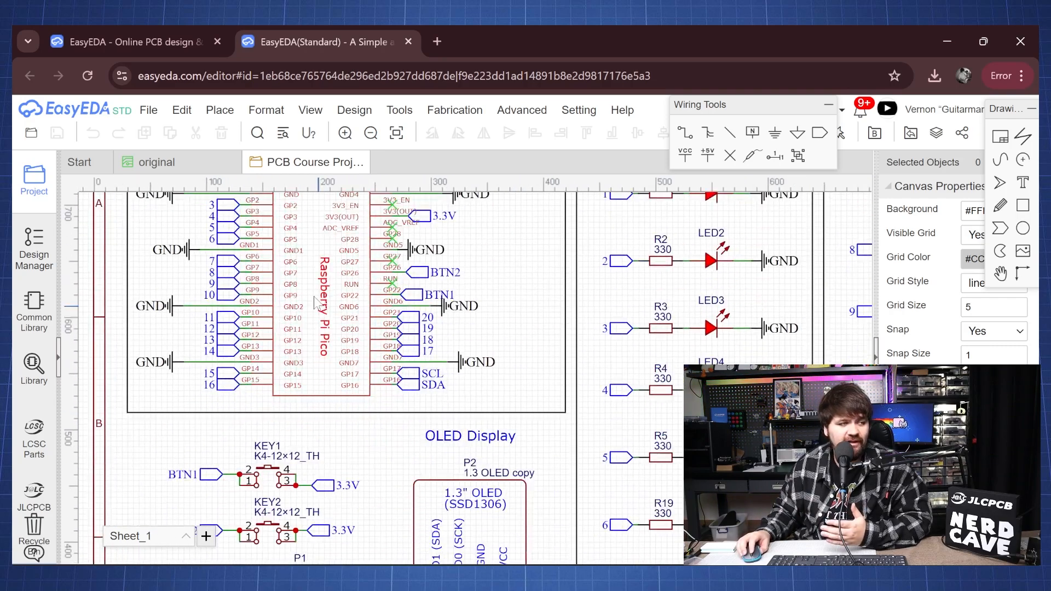
scroll(down, 3)
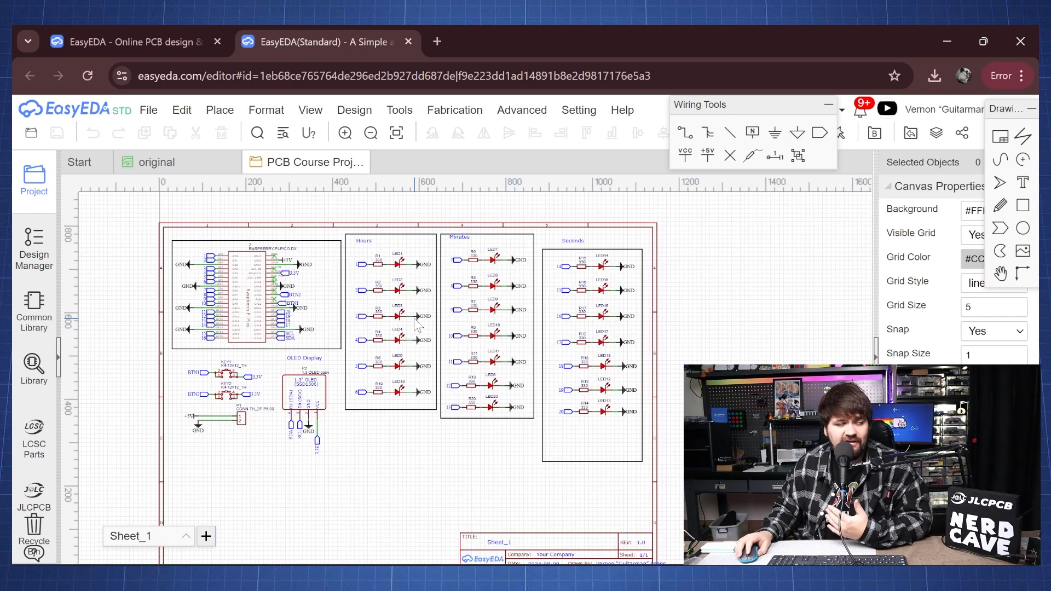
click(155, 161)
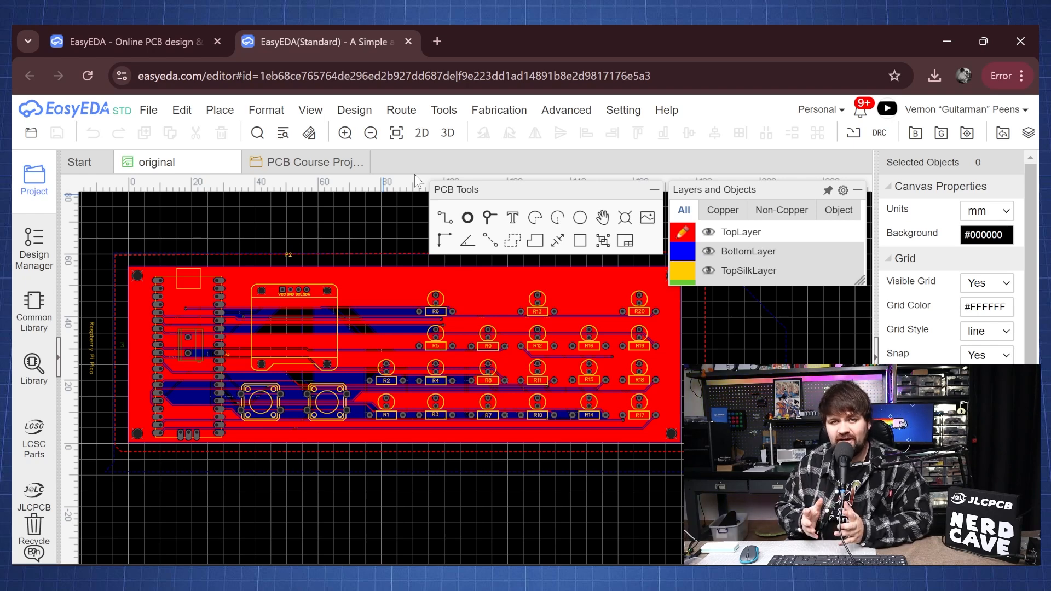
mouse_move(421, 132)
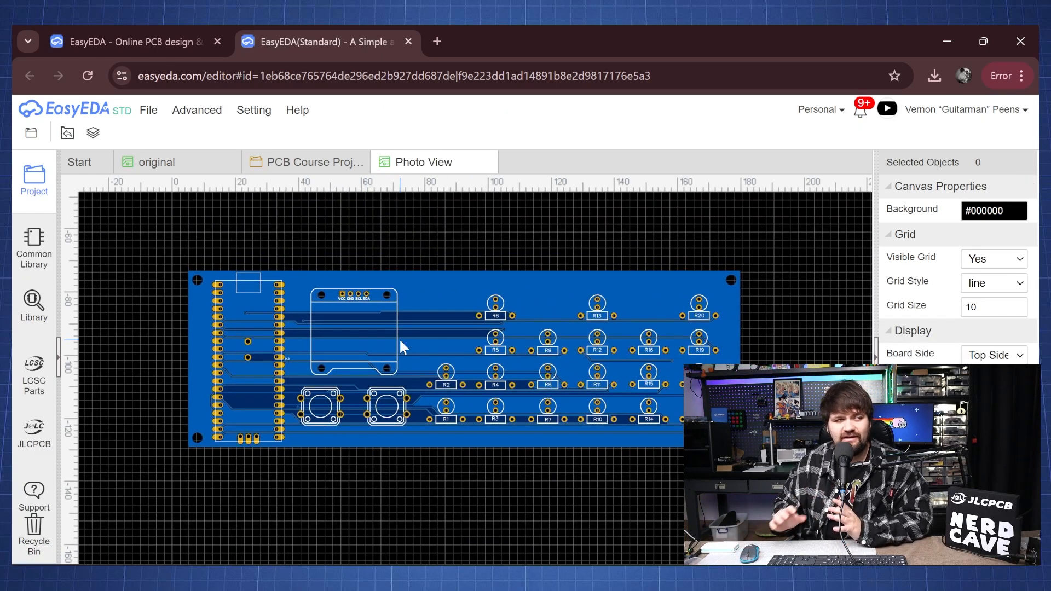
Step: From the PCB tab, start a One-click Order PCB/SMT, skipping the design check
click(159, 161)
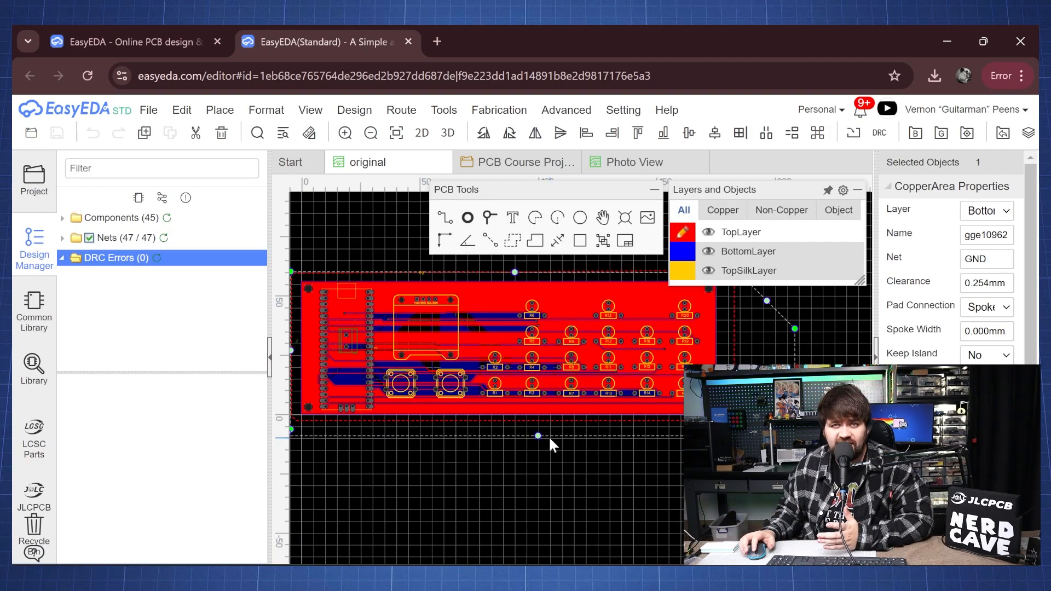
click(499, 110)
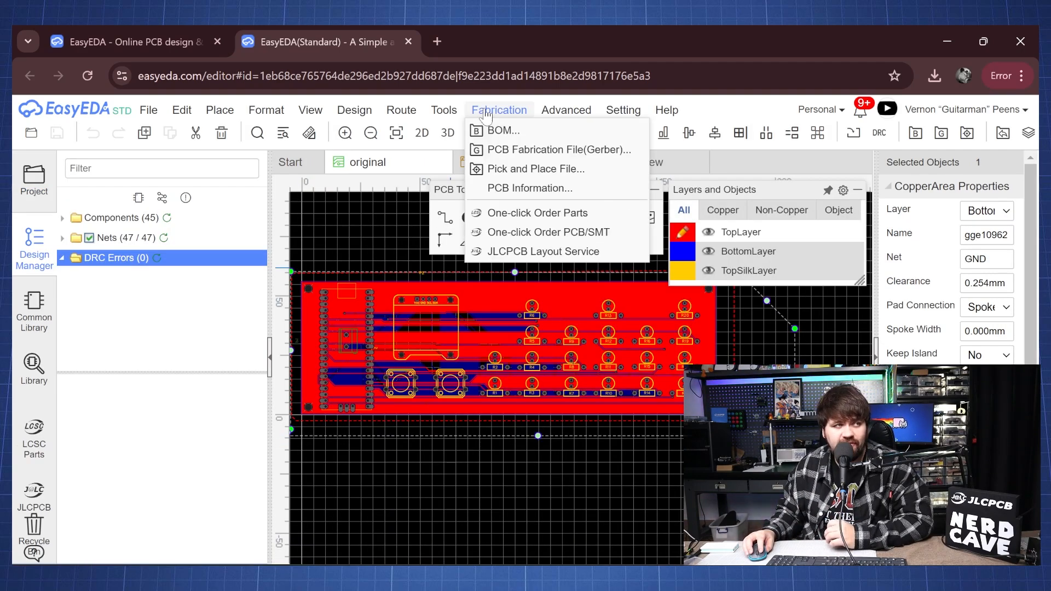
mouse_move(547, 232)
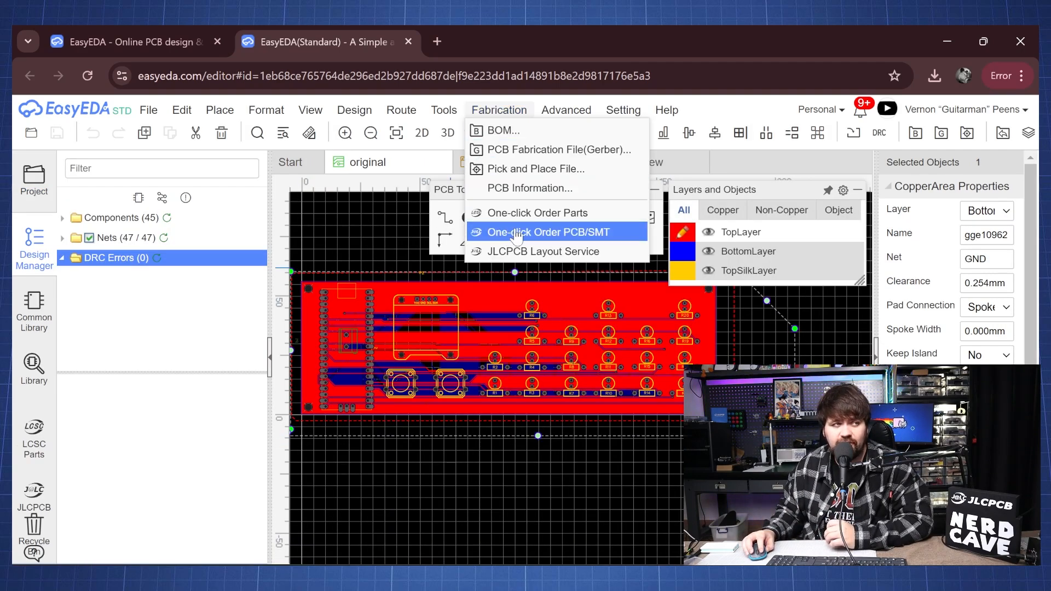
click(546, 232)
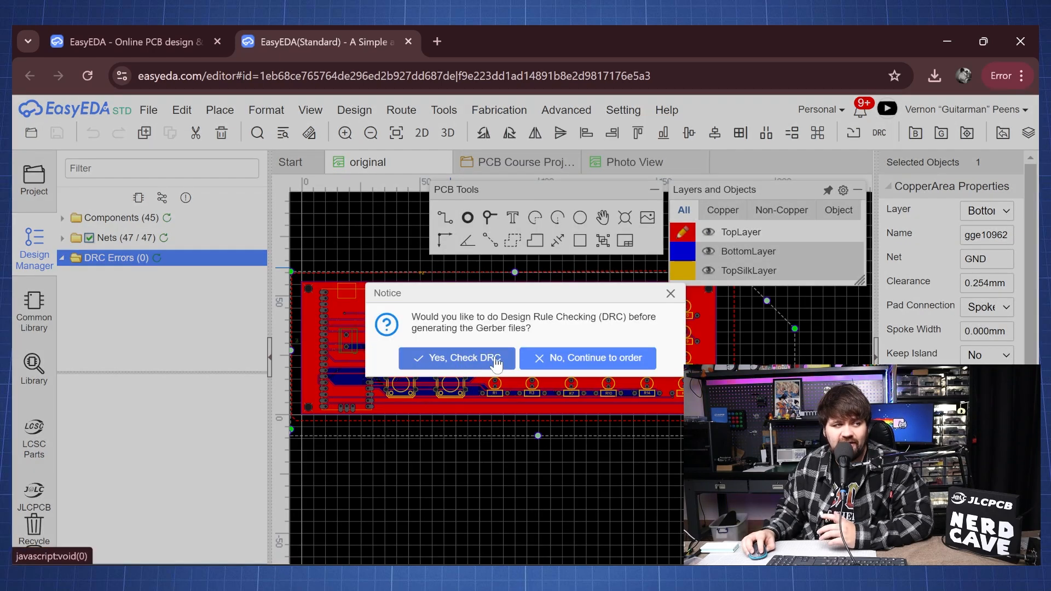
mouse_move(586, 322)
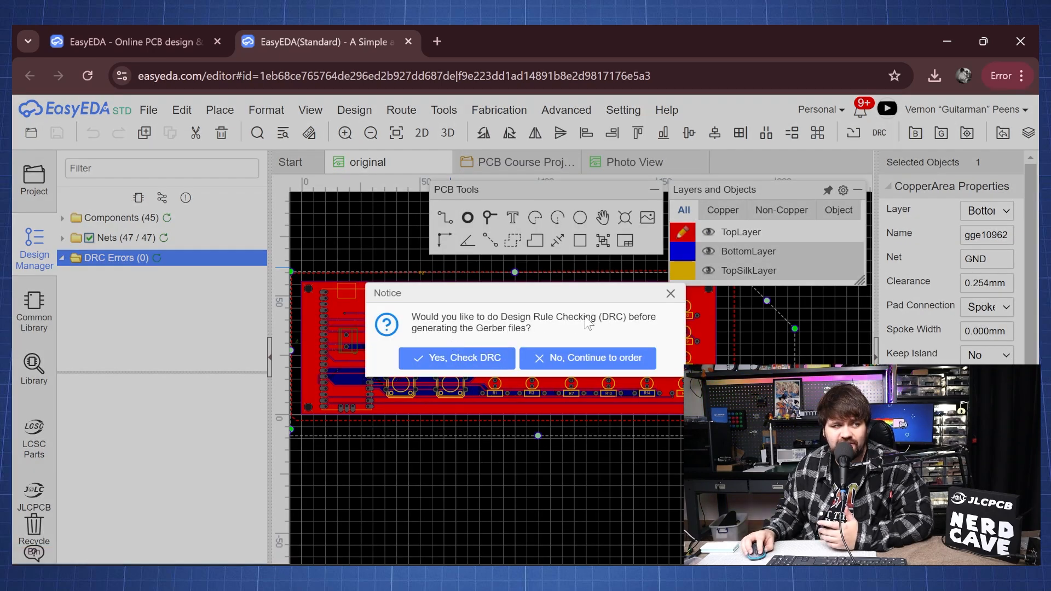
click(586, 357)
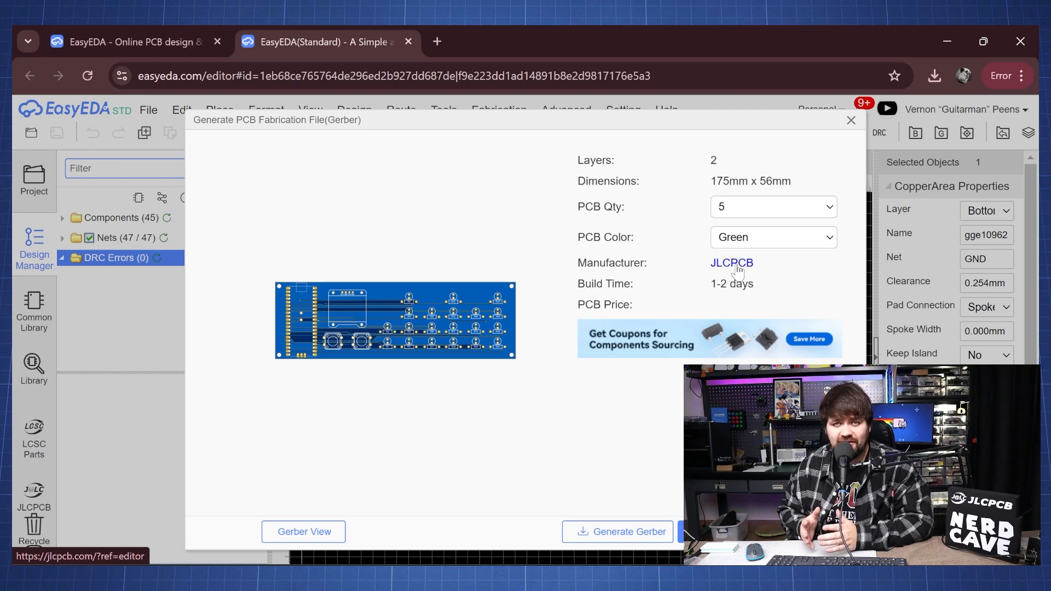
Step: Follow the JLCPCB manufacturer link from the Gerber generation window
click(731, 262)
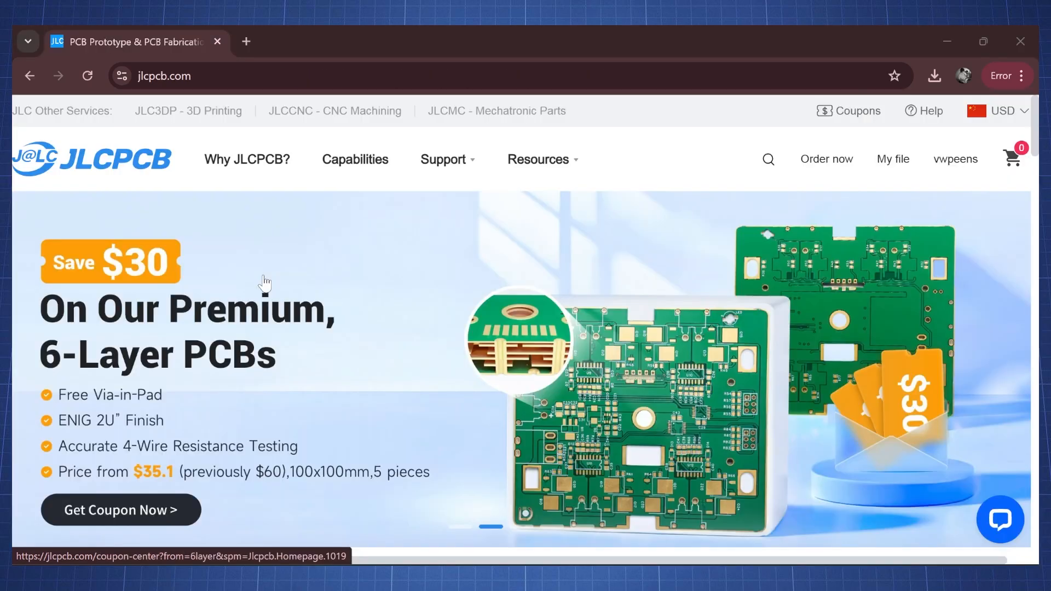
mouse_move(266, 337)
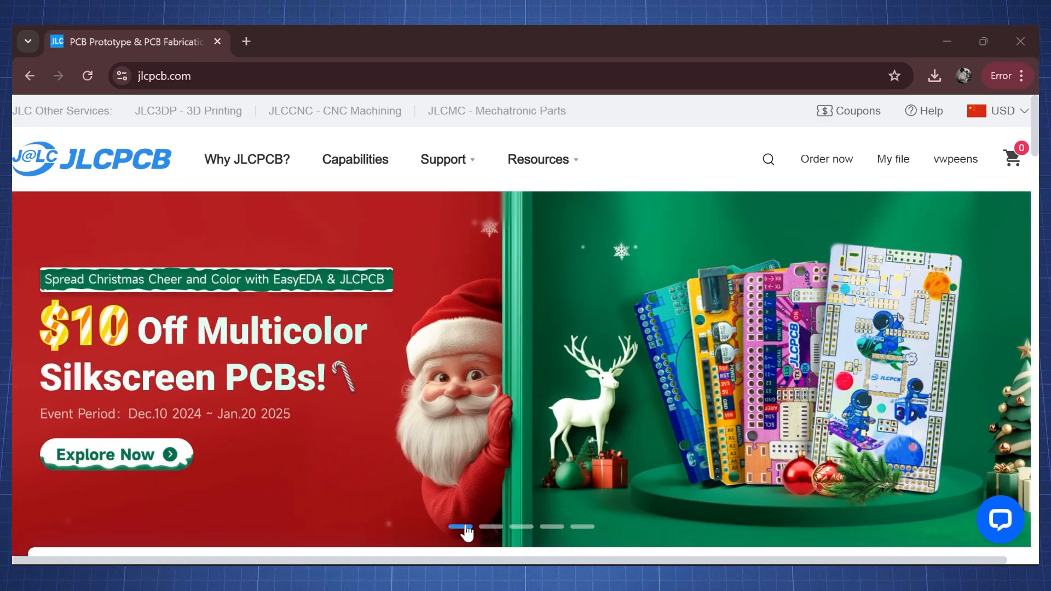
mouse_move(151, 348)
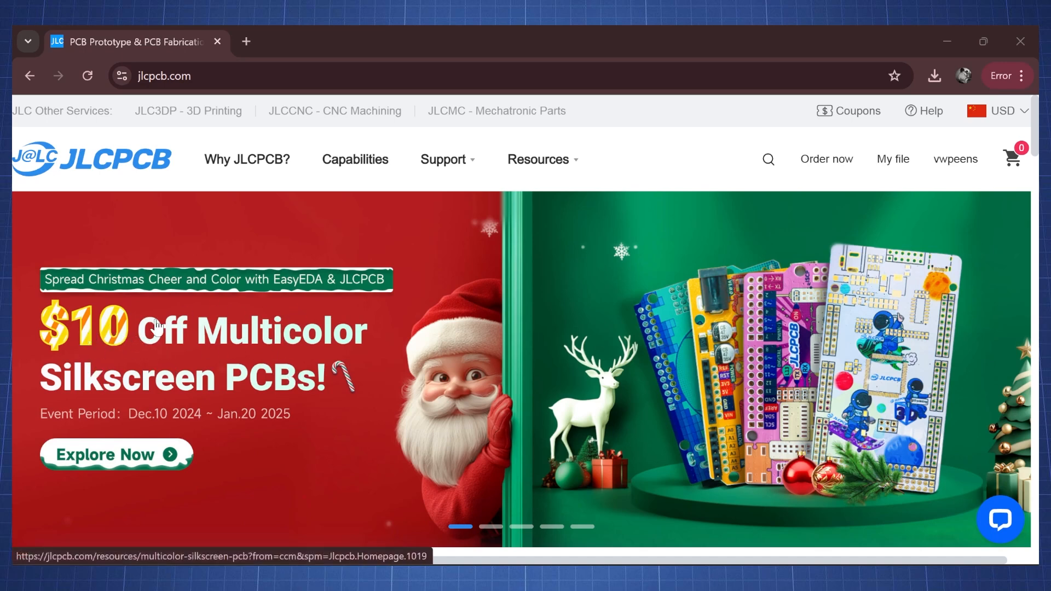
mouse_move(486, 524)
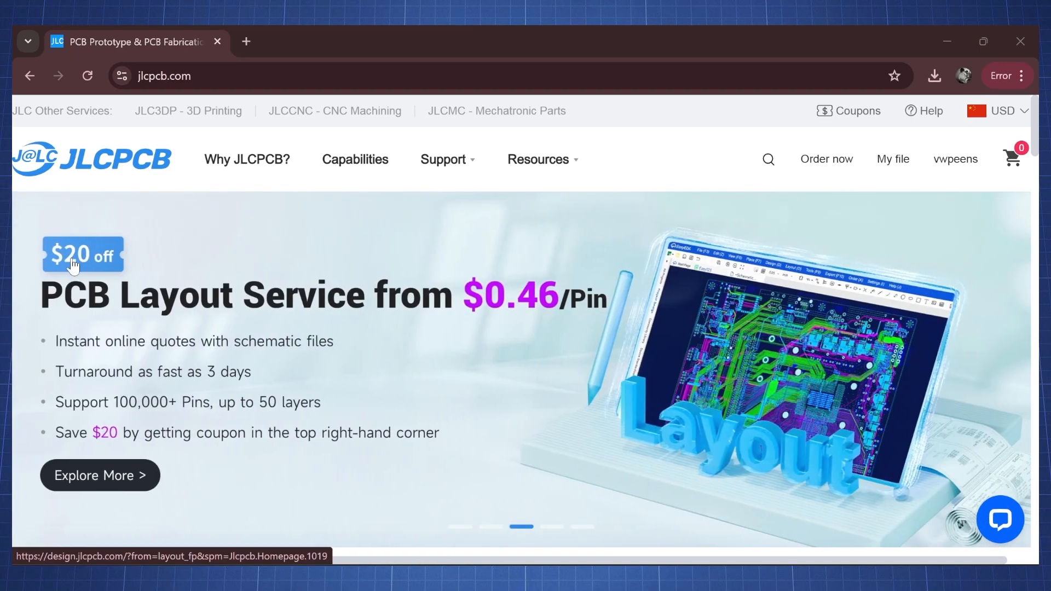
mouse_move(415, 310)
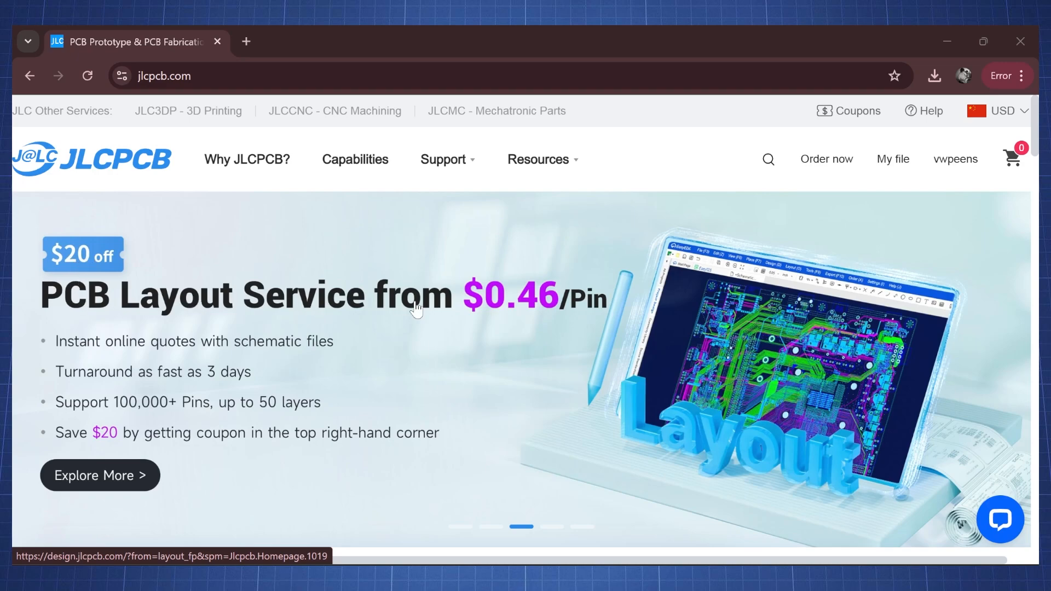
mouse_move(565, 305)
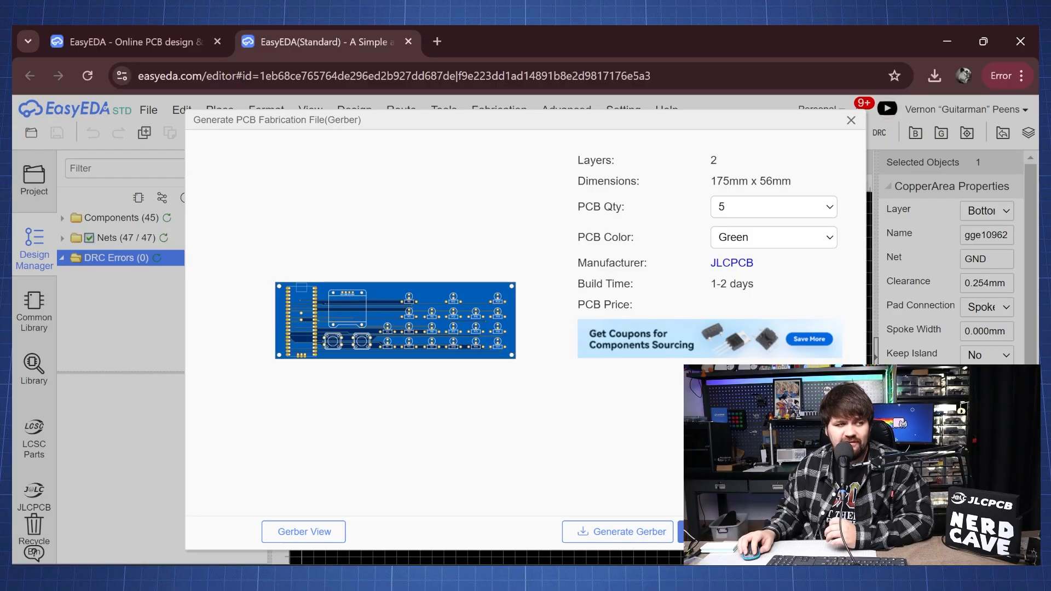
Step: Generate the Gerber order files and confirm sending the board to JLCPCB's quote page
click(626, 531)
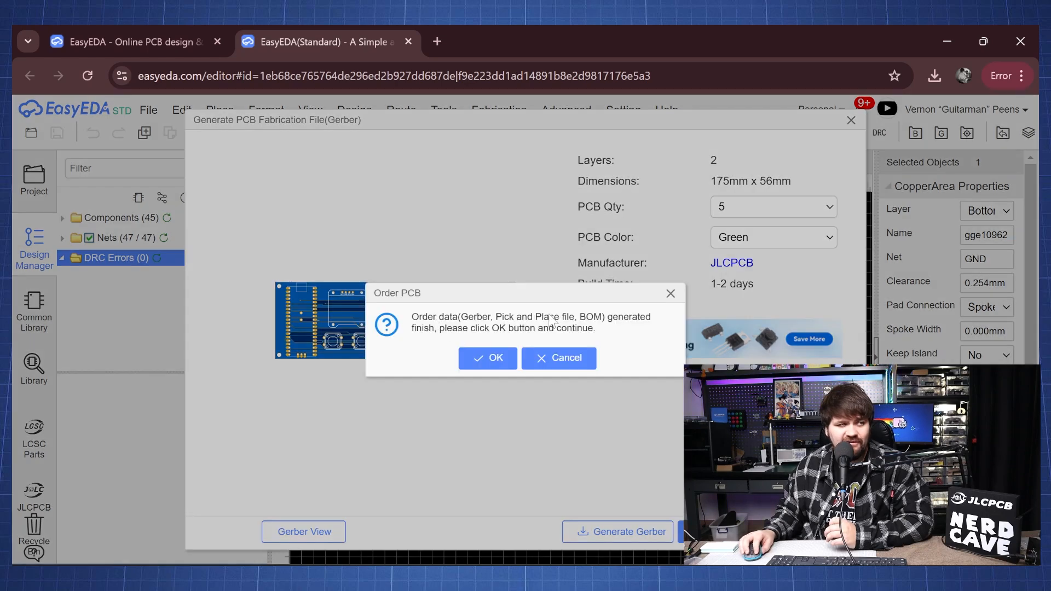
click(487, 358)
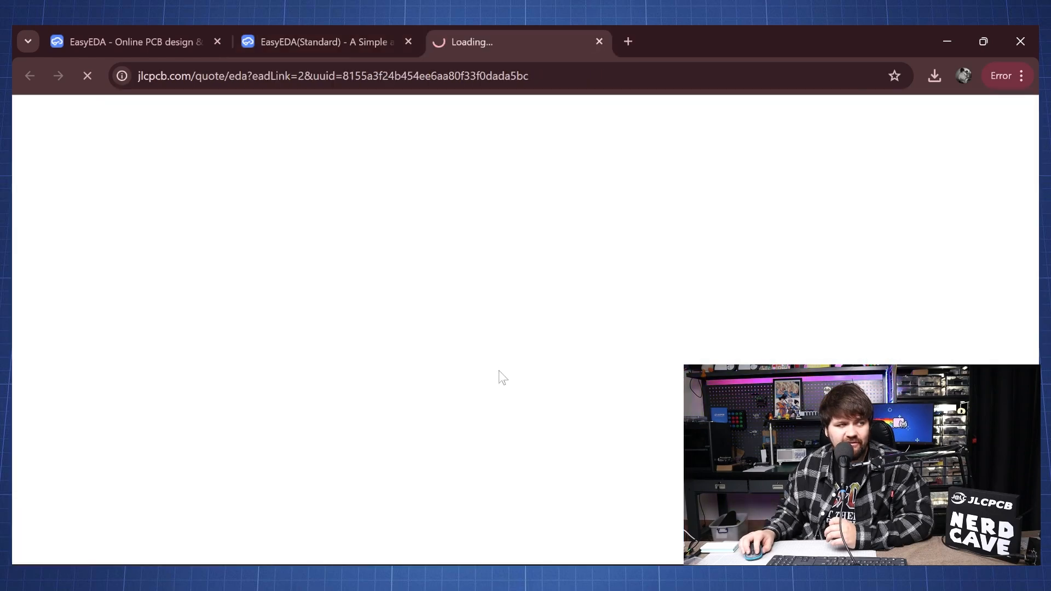
mouse_move(432, 111)
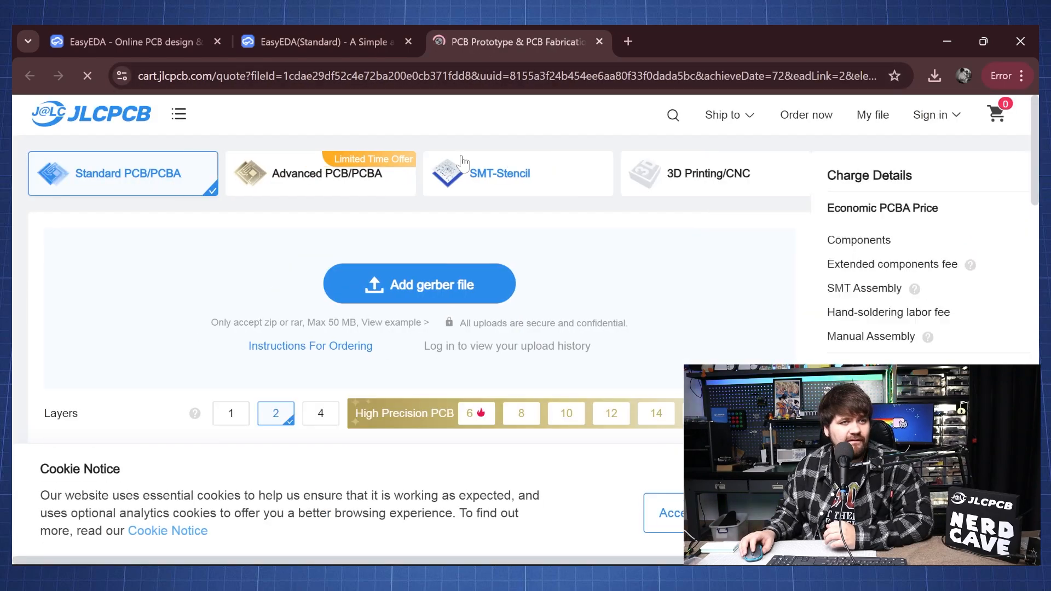
click(419, 284)
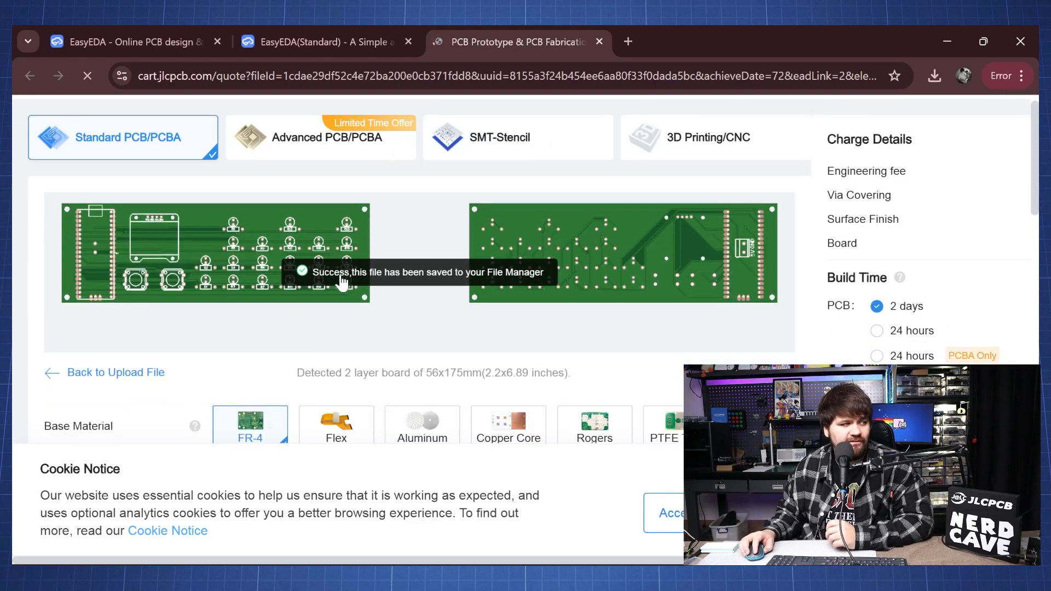
Step: Scroll the quote page down through the PCB specifications and calculated price
scroll(down, 3)
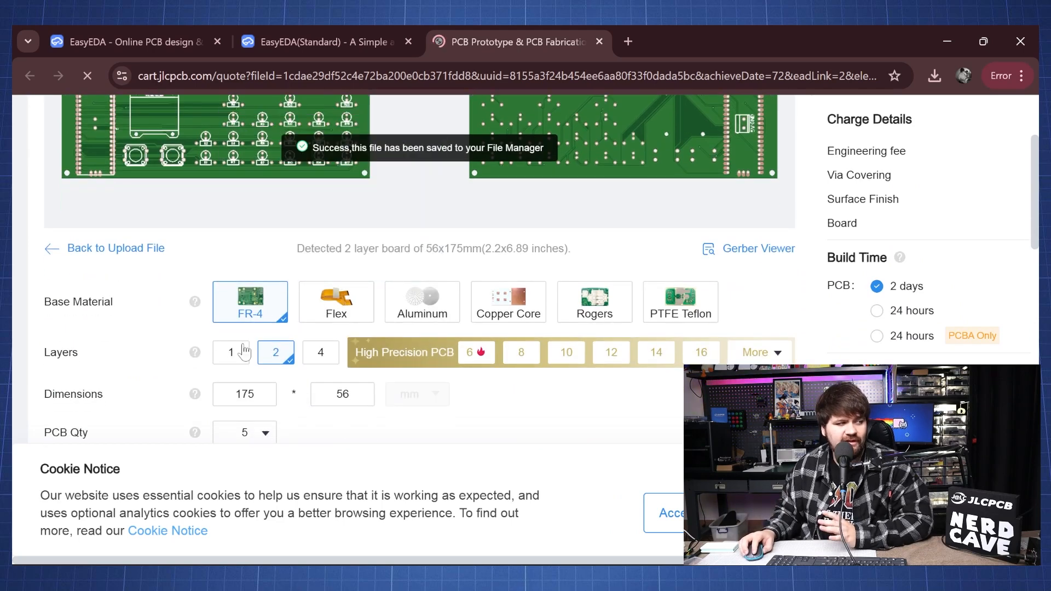
scroll(down, 3)
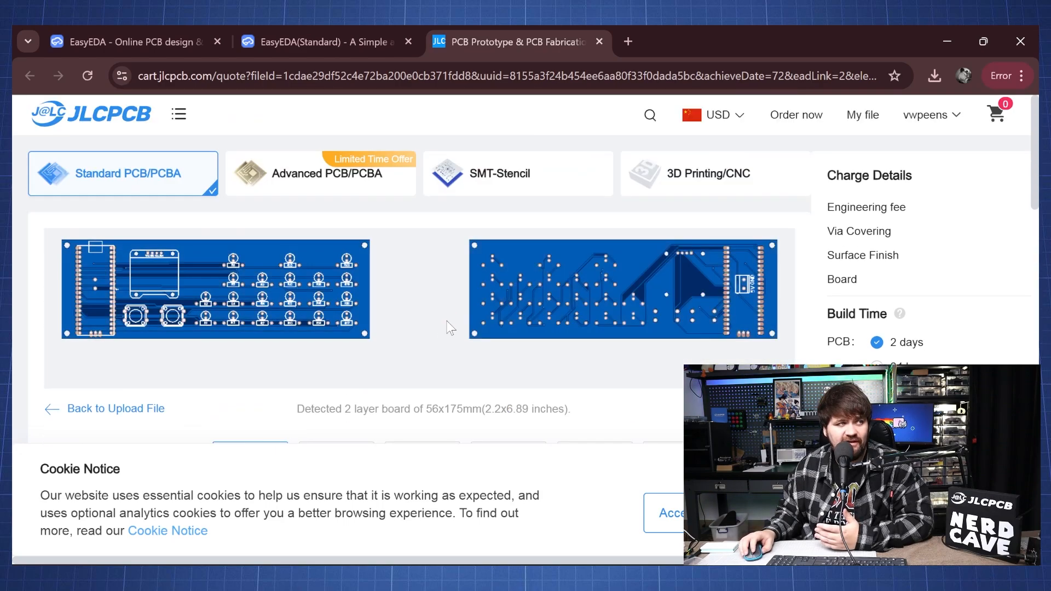
scroll(down, 3)
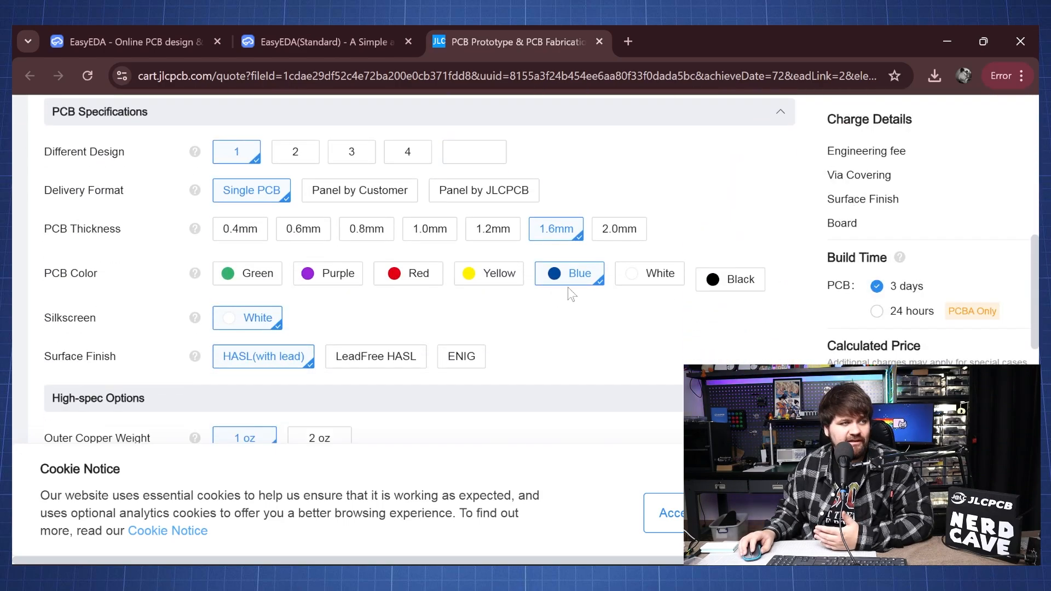
scroll(down, 3)
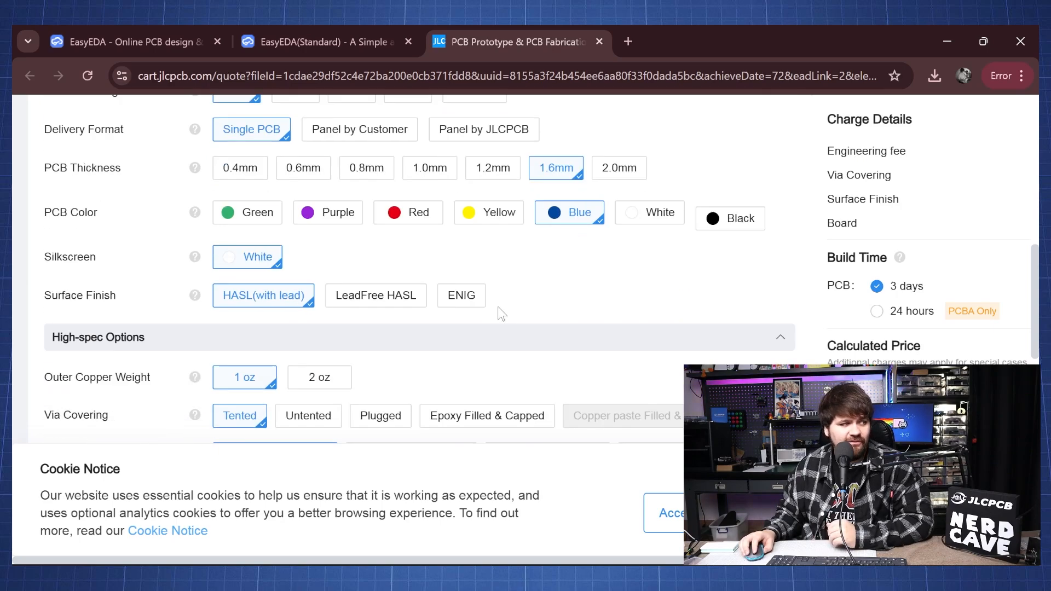
scroll(down, 3)
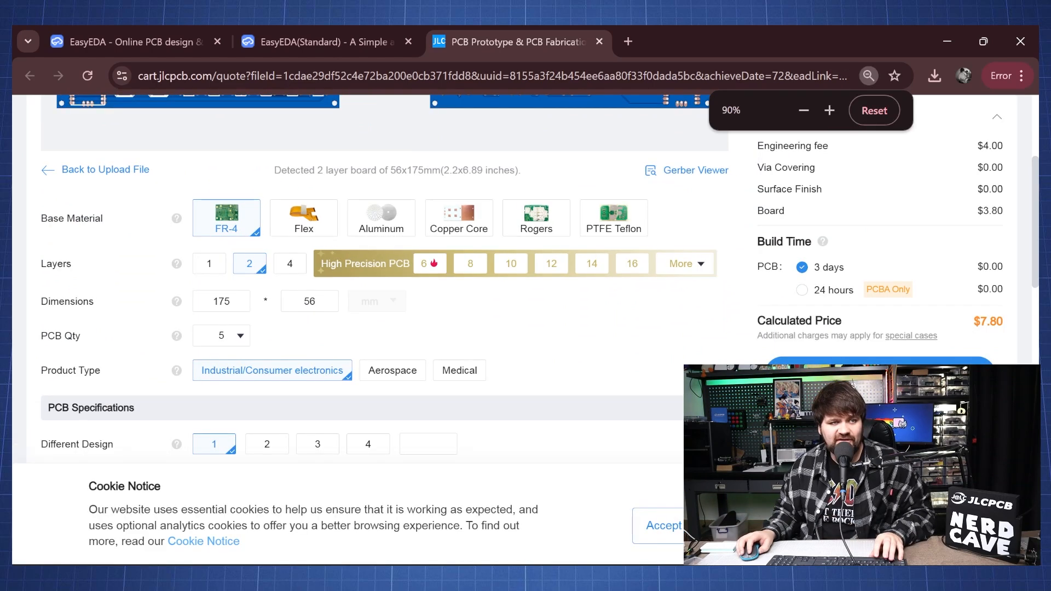
scroll(down, 3)
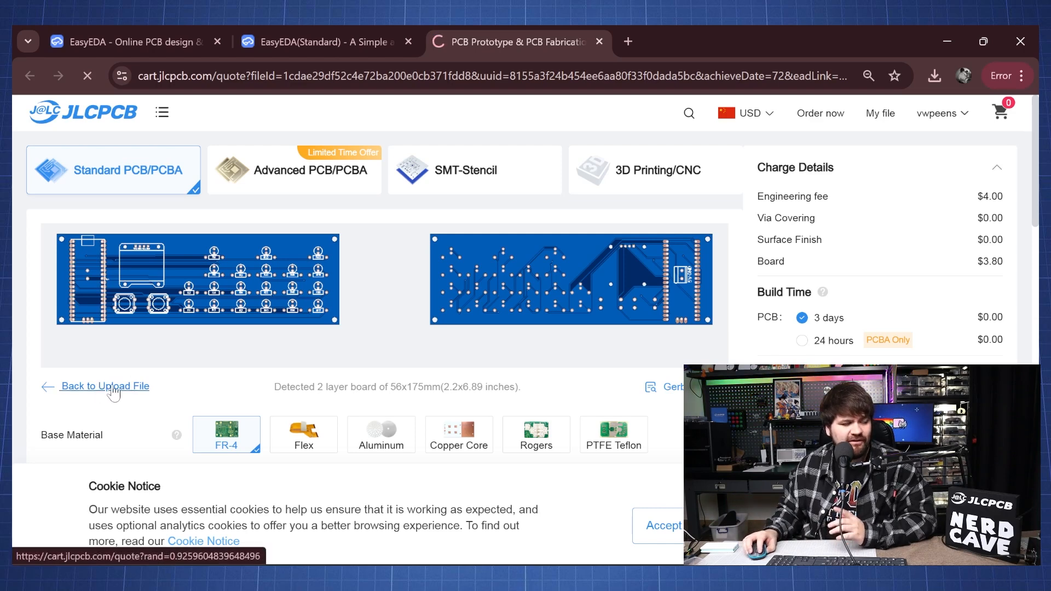
Step: Go back to the upload step and open the 'Add gerber file' picker
click(105, 386)
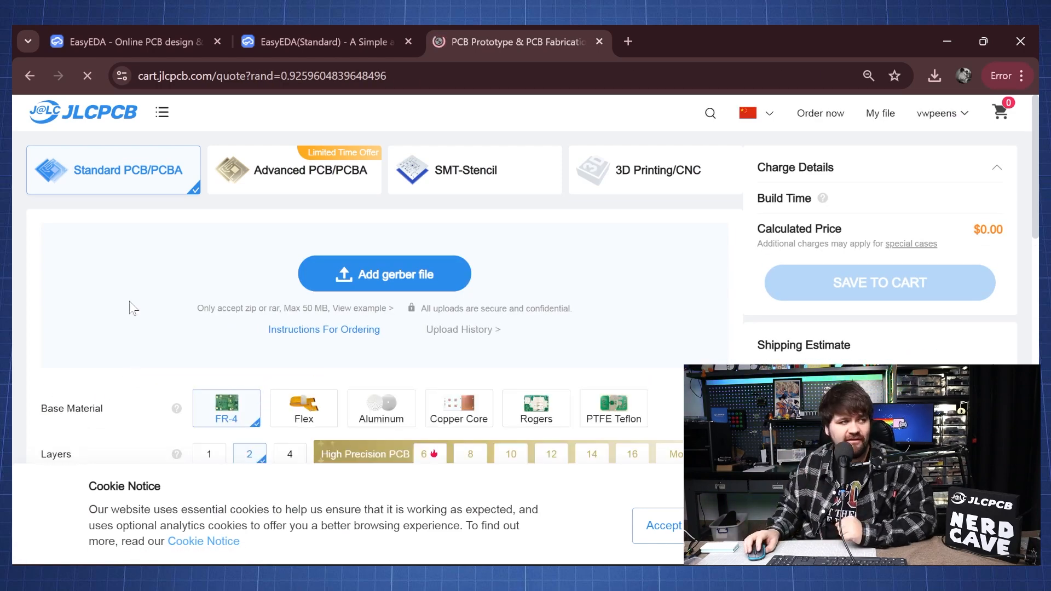
click(384, 274)
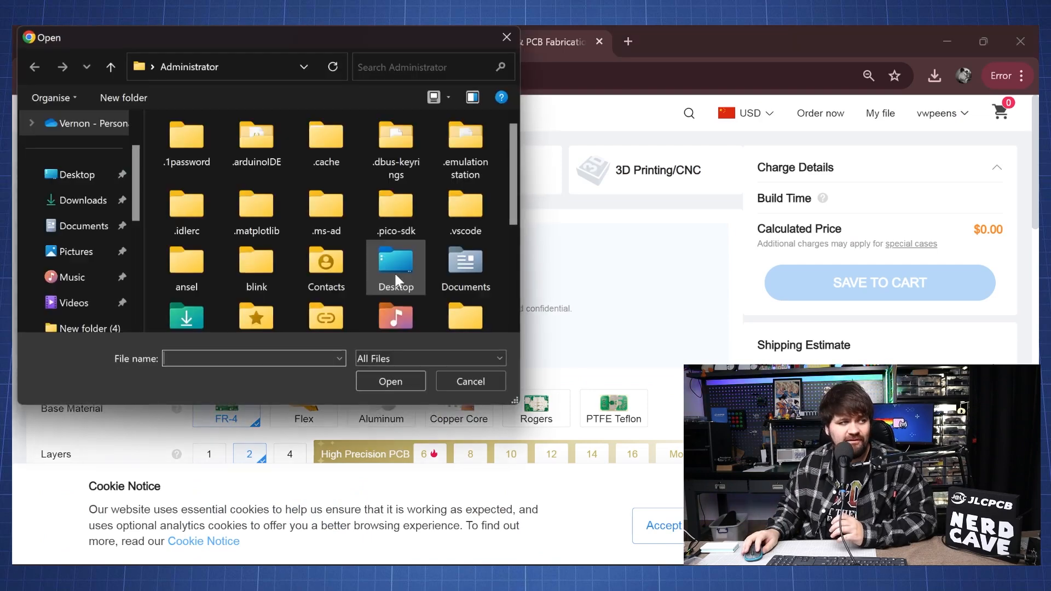